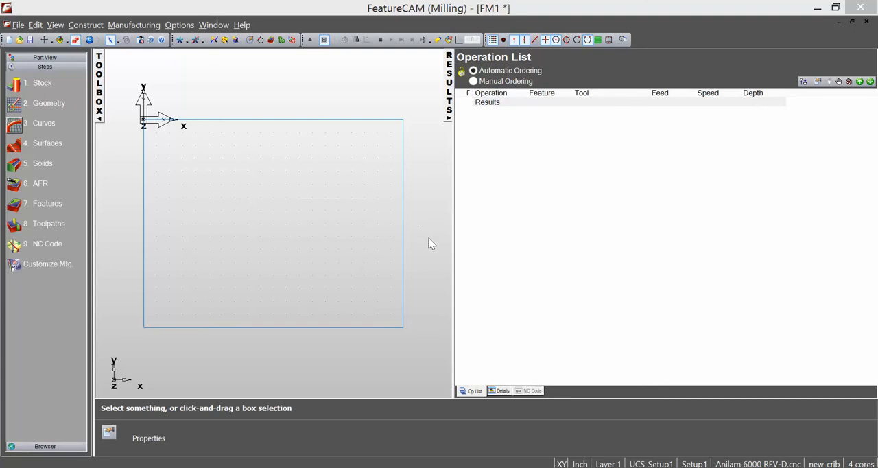
mouse_move(422, 237)
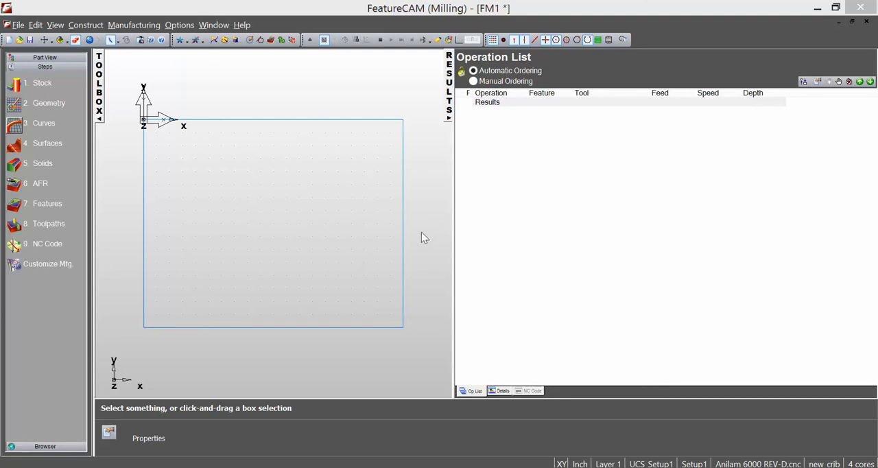
mouse_move(419, 239)
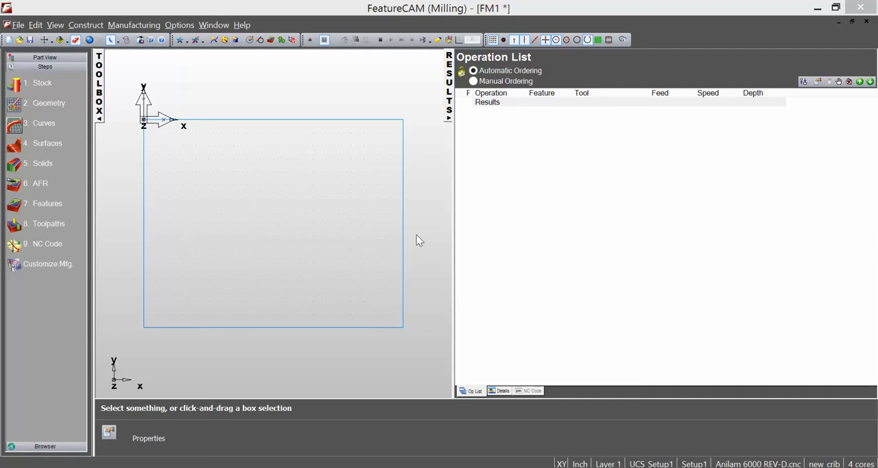
mouse_move(365, 304)
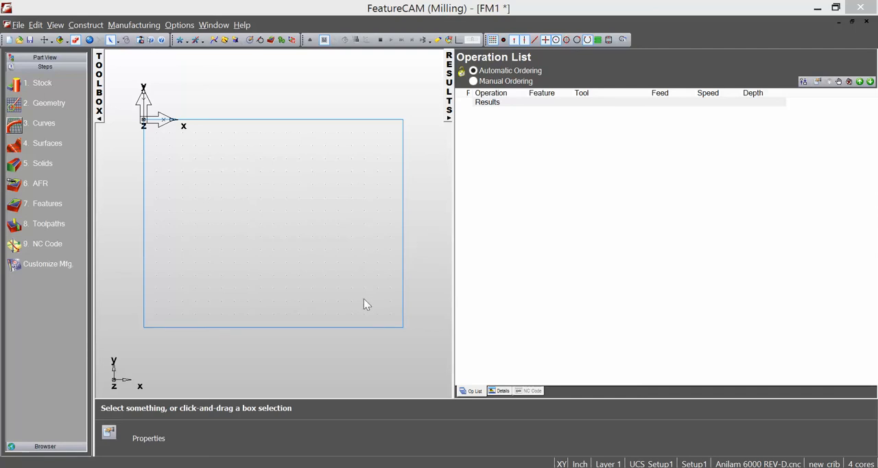
mouse_move(363, 286)
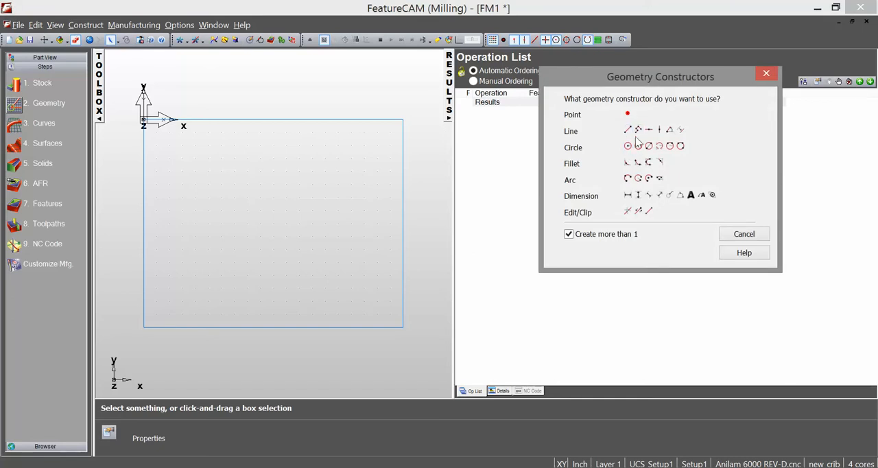
mouse_move(611, 133)
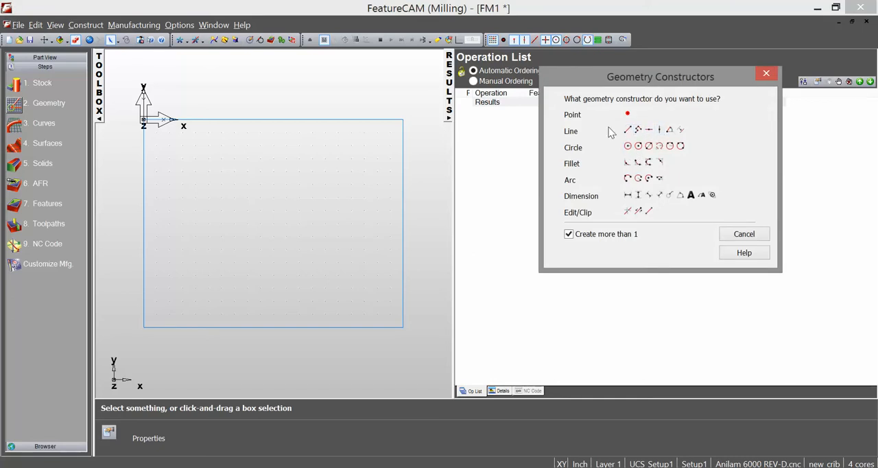
mouse_move(634, 268)
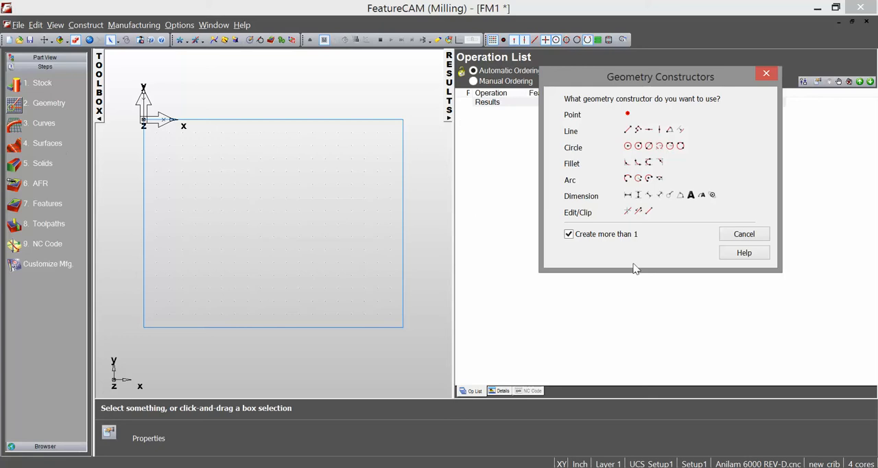
mouse_move(649, 130)
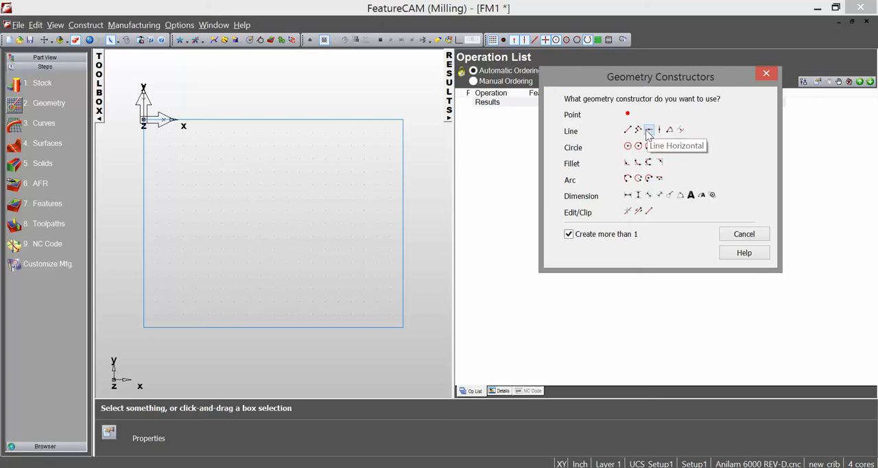
mouse_move(649, 110)
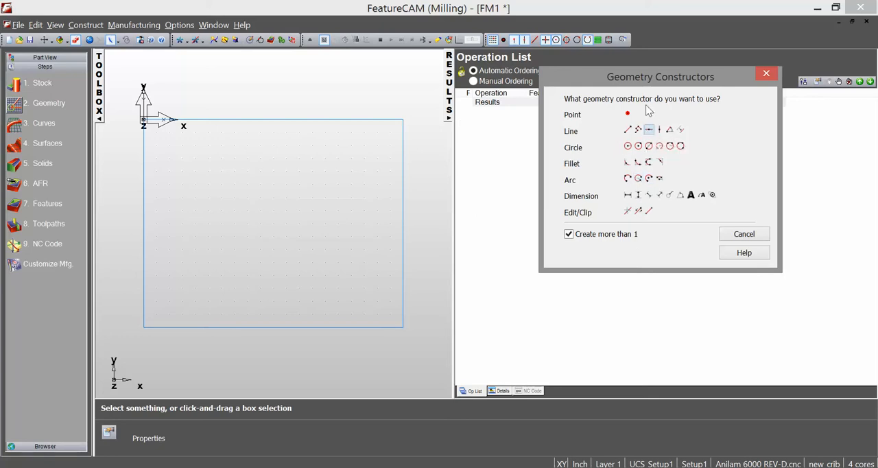
mouse_move(636, 141)
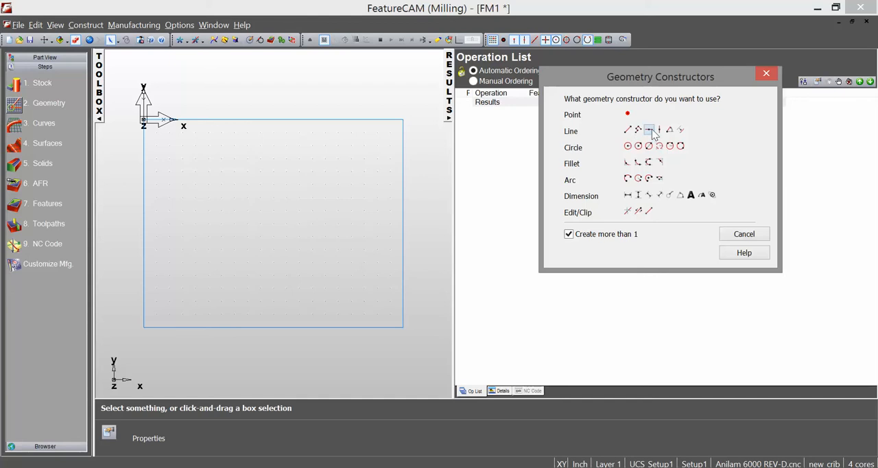
mouse_move(659, 131)
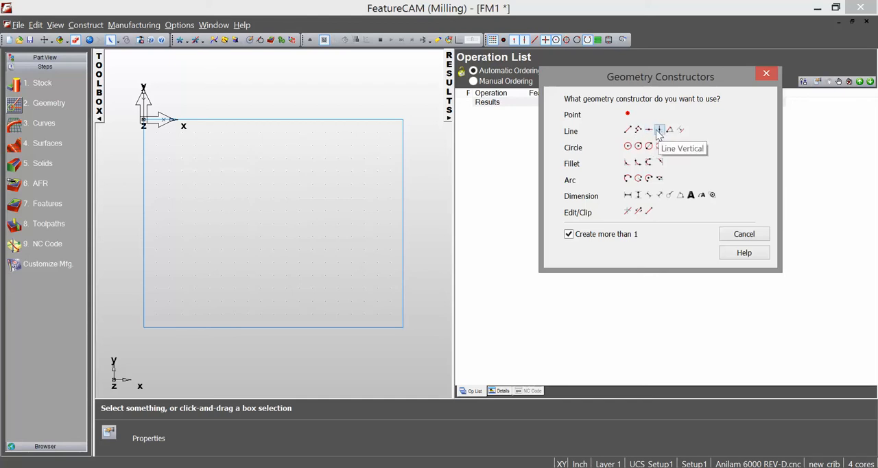
- Construct horizontal and vertical lines along all four stock edges, extending past the outline
click(659, 130)
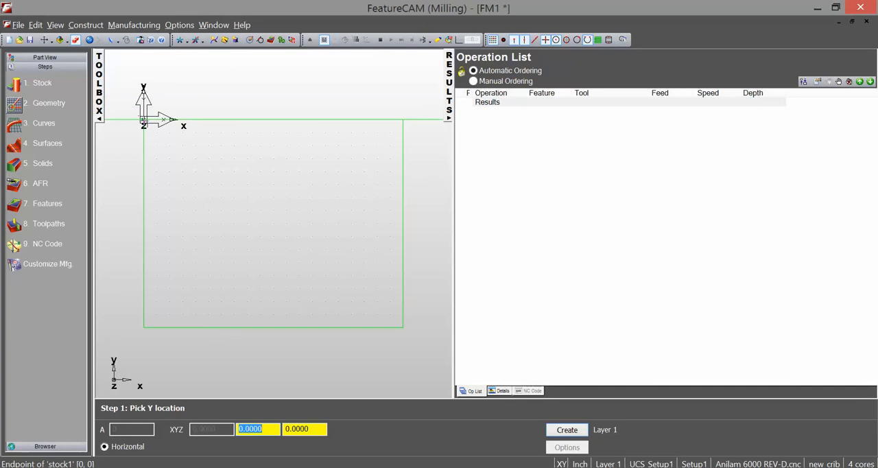
mouse_move(223, 161)
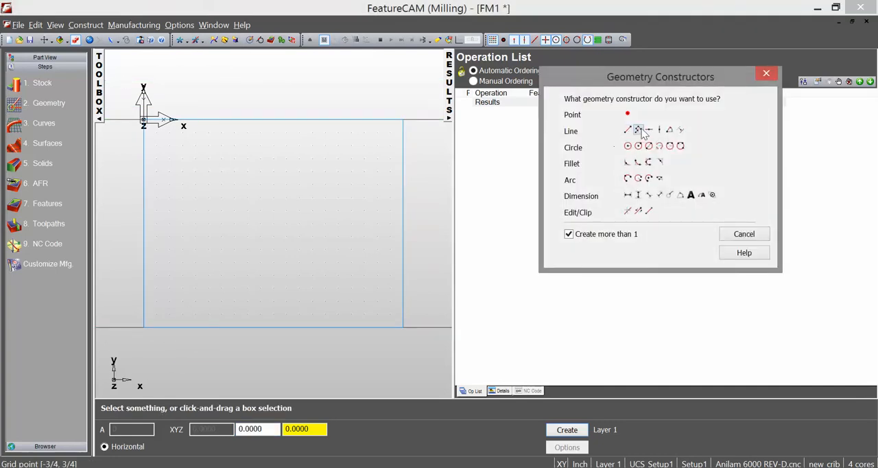
click(637, 130)
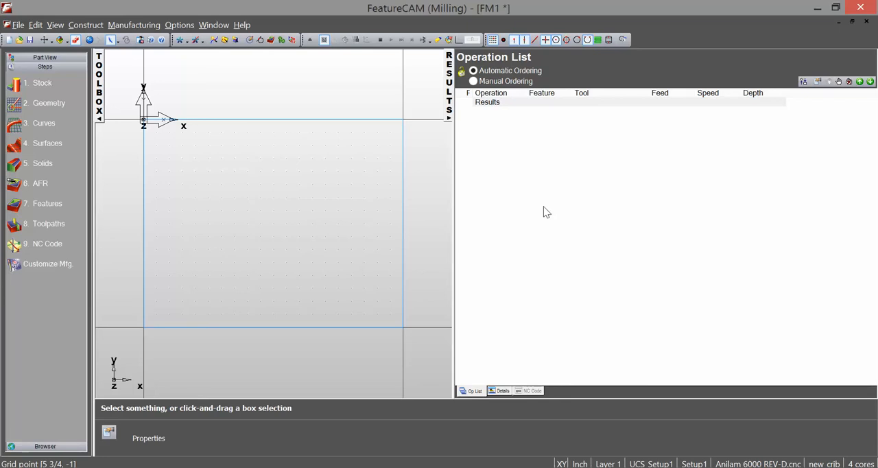
mouse_move(537, 211)
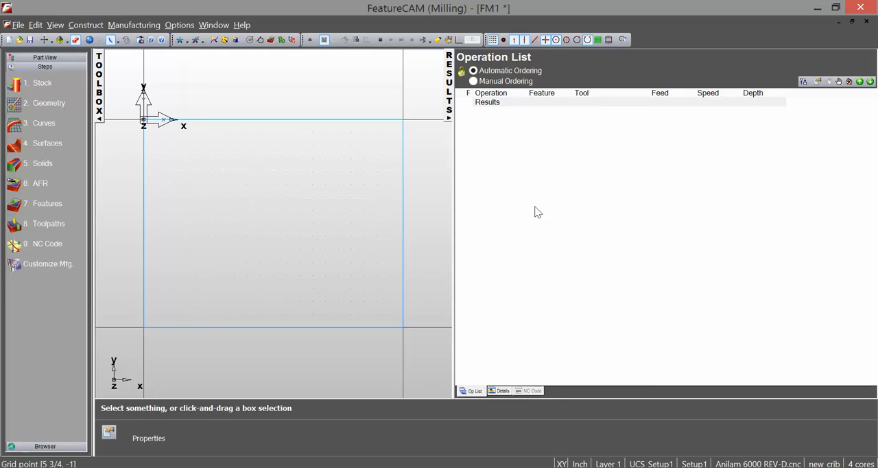
mouse_move(238, 305)
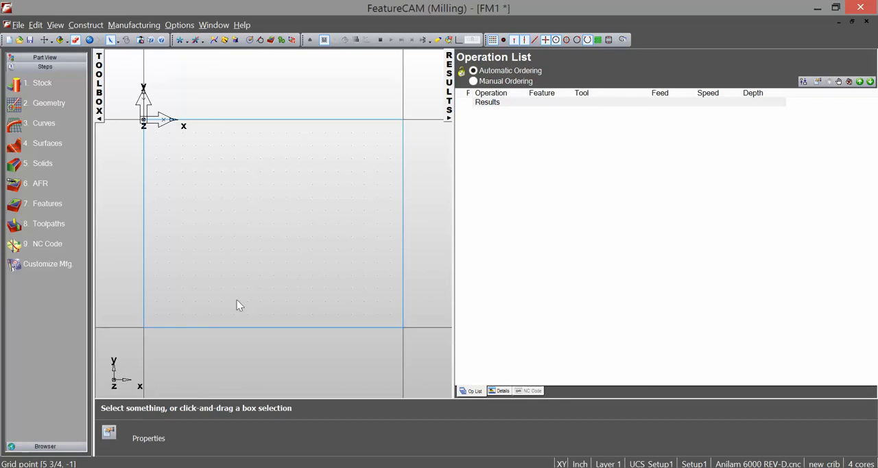
- Clip away the construction-line overhangs outside the stock outline
click(49, 102)
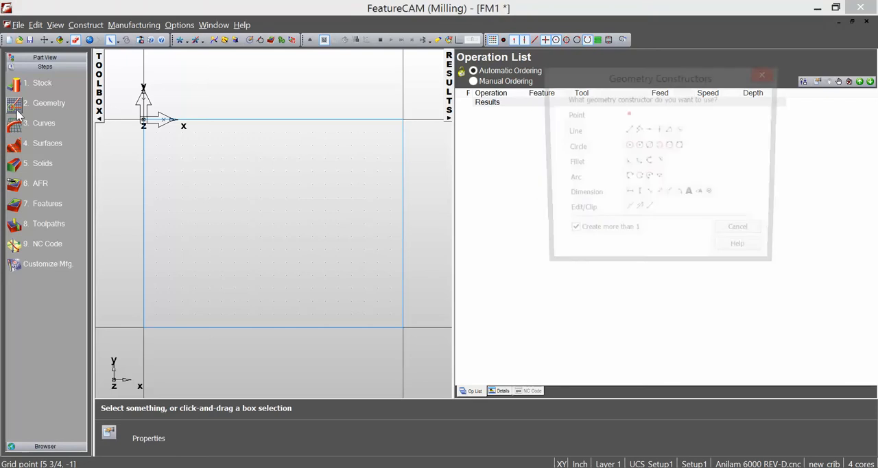
click(736, 227)
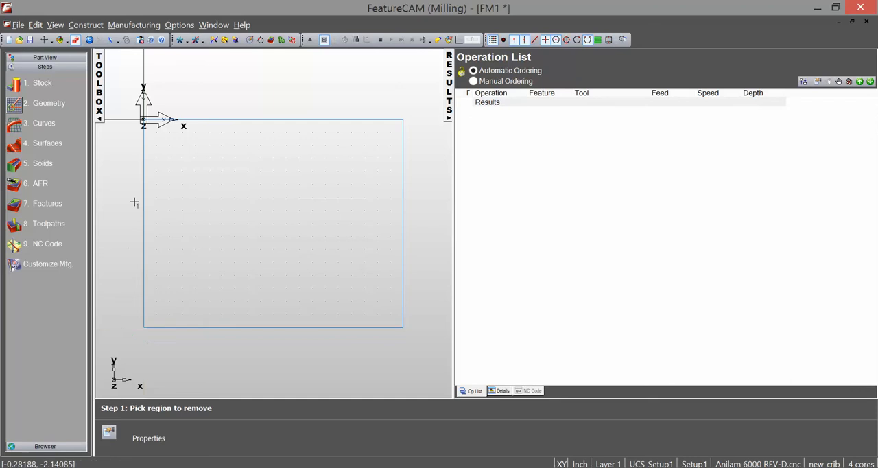
mouse_move(185, 78)
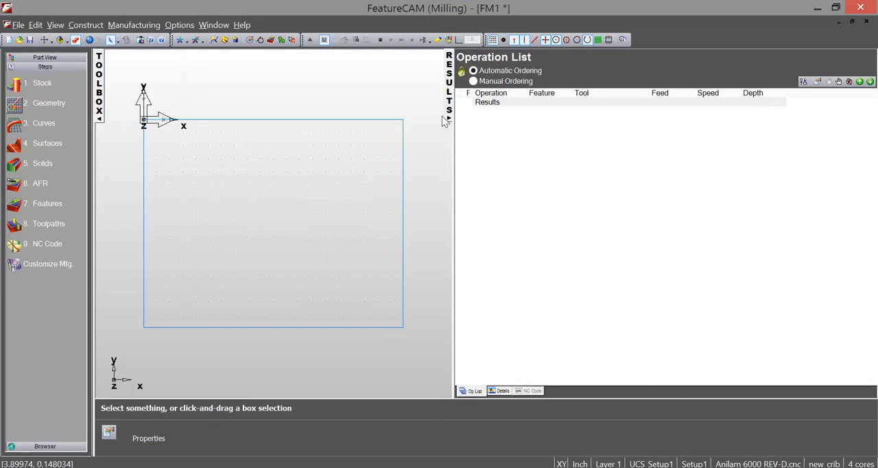
mouse_move(409, 134)
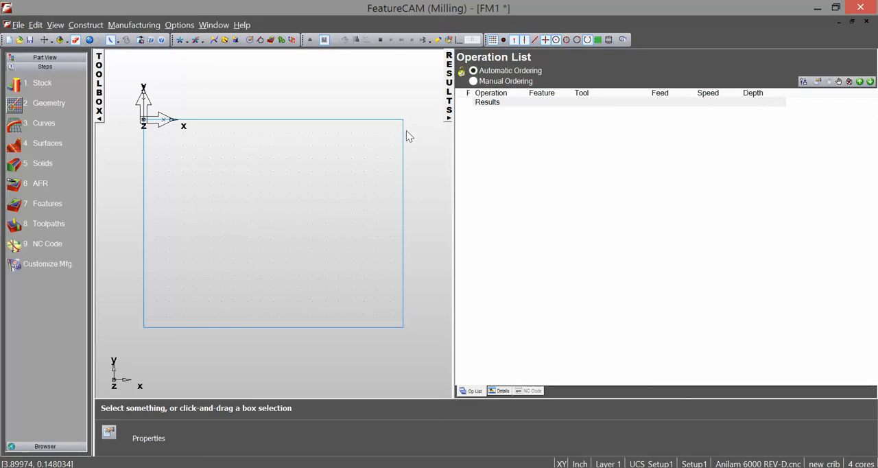
mouse_move(409, 137)
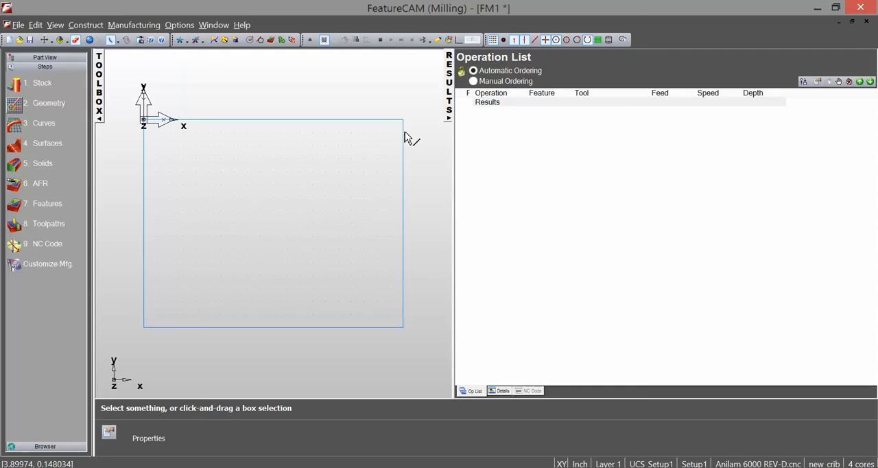
mouse_move(84, 63)
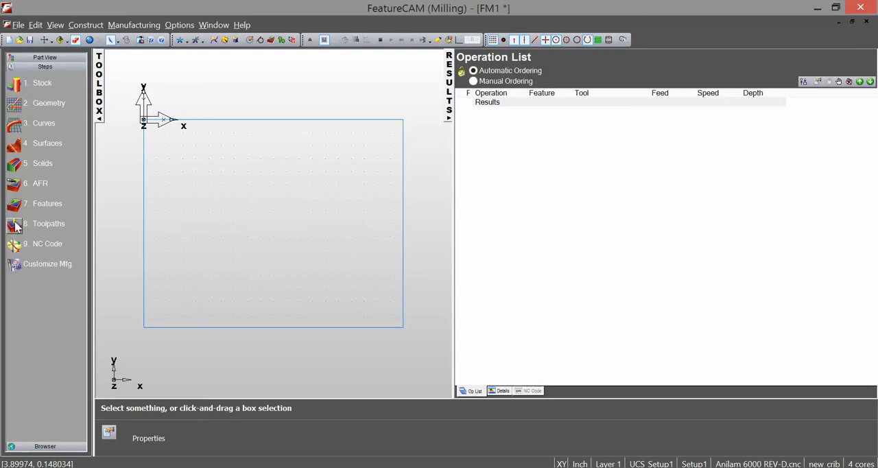
click(47, 203)
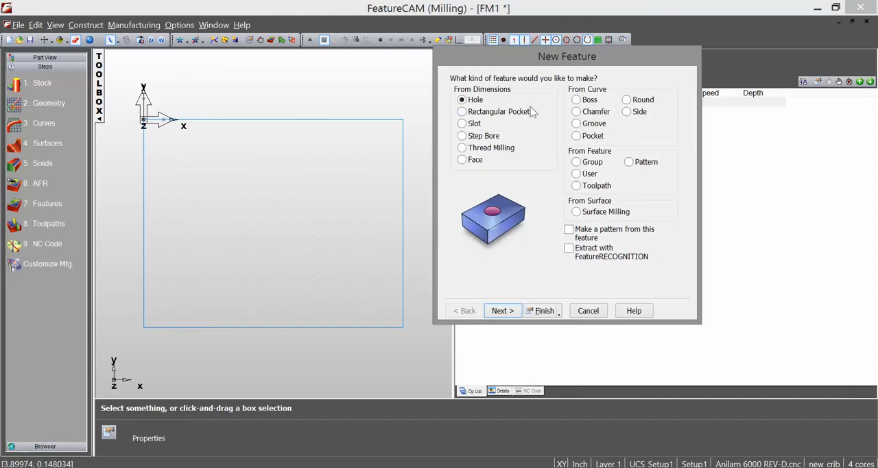
click(575, 111)
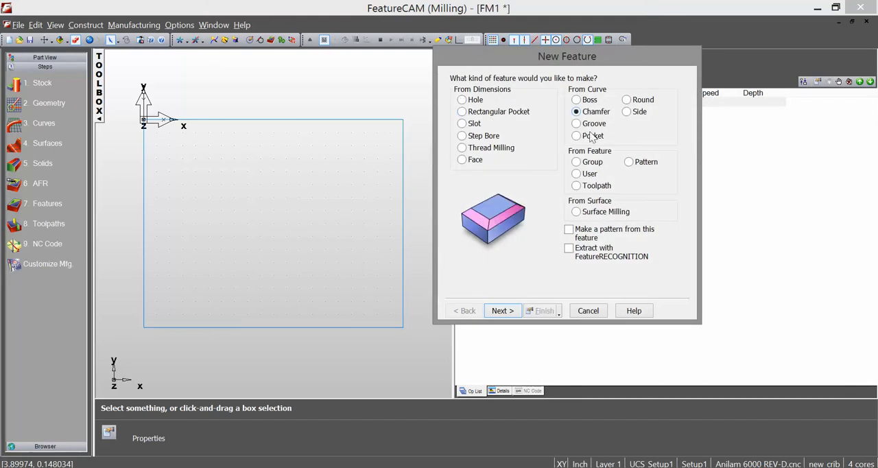
click(502, 310)
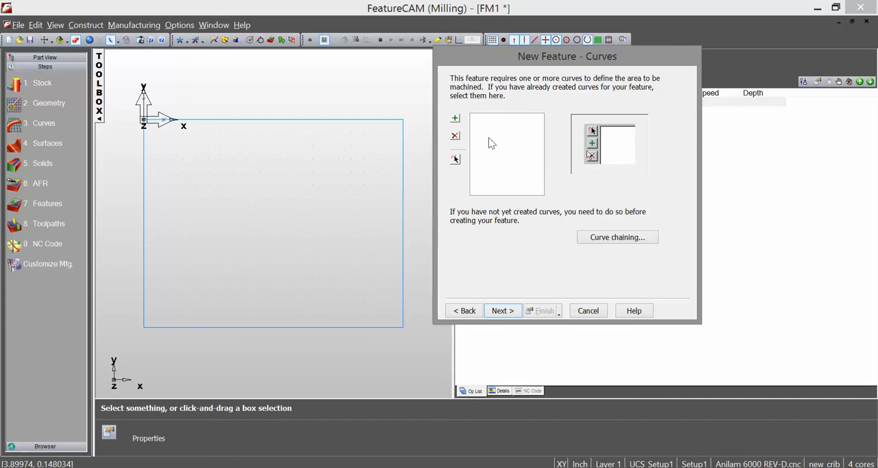
click(591, 143)
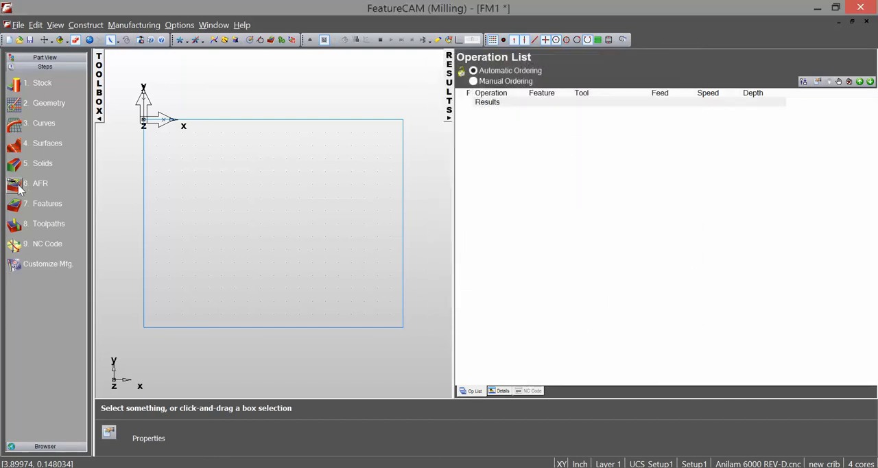
click(43, 122)
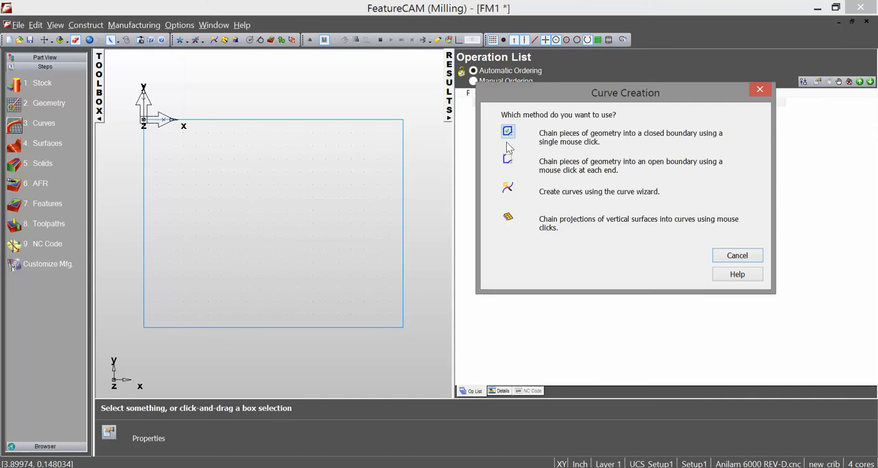
mouse_move(576, 171)
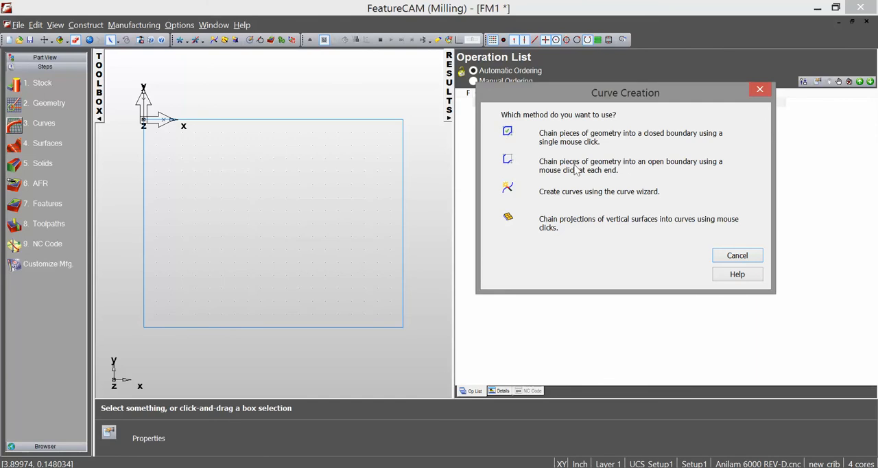
click(507, 162)
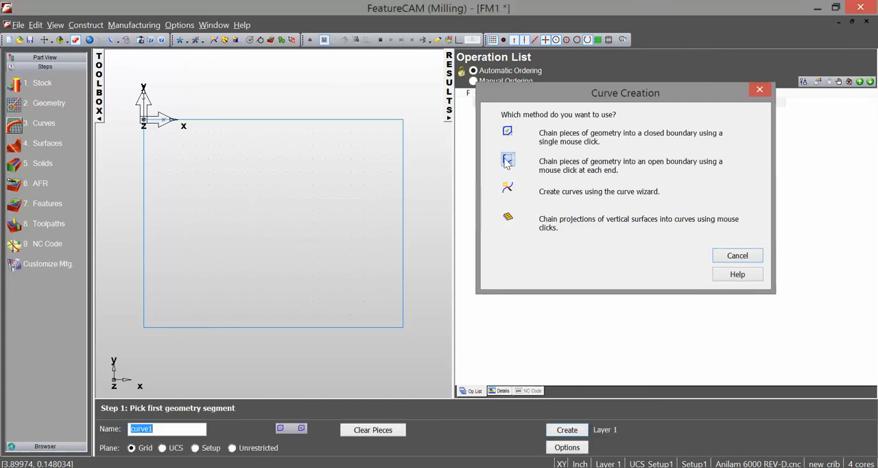
click(508, 161)
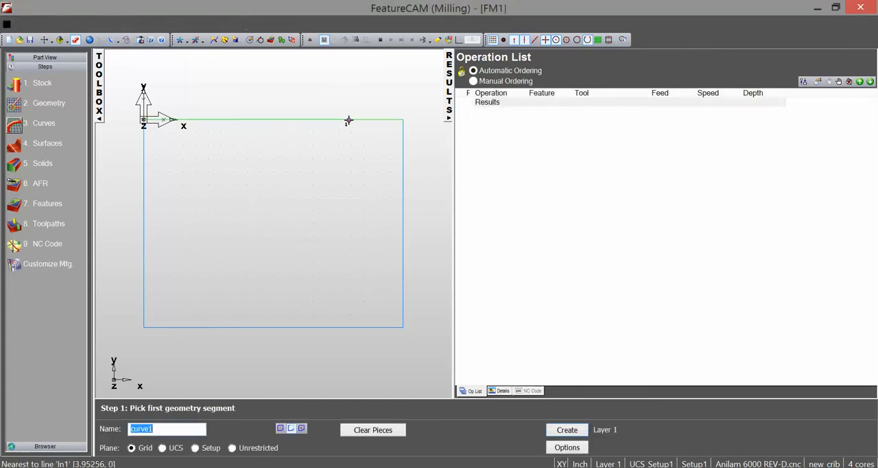
click(348, 120)
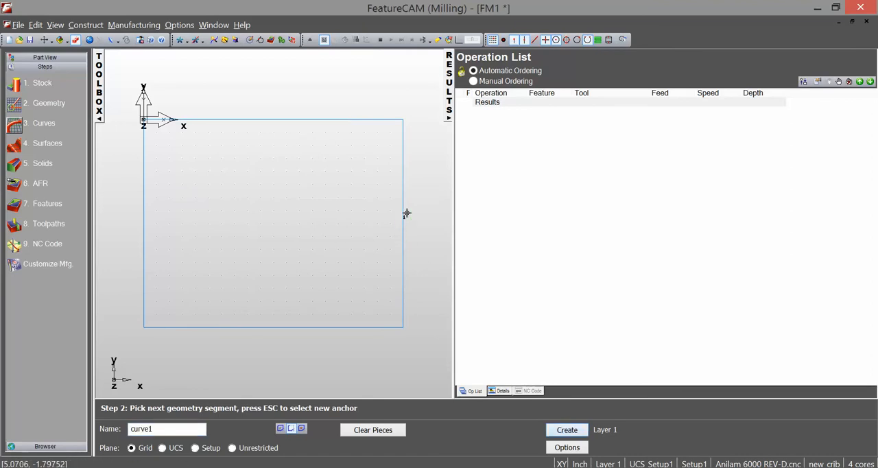
click(567, 429)
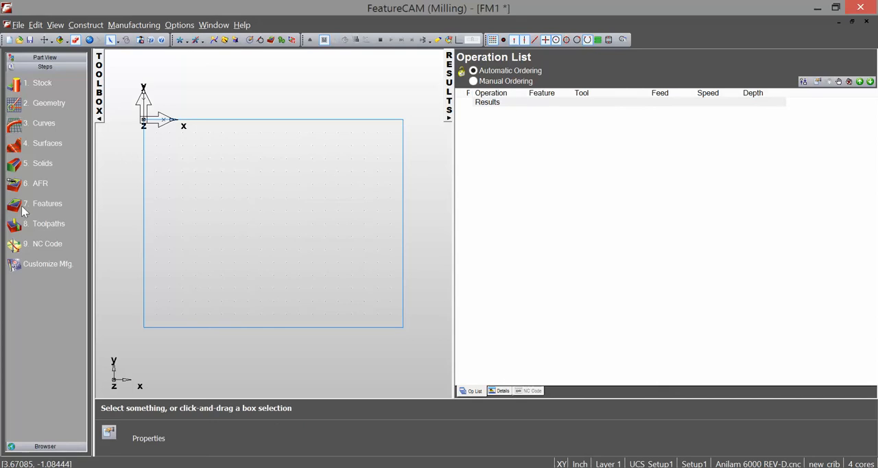
- Start a Chamfer From Curve feature using lines ln1 and ln2
click(47, 203)
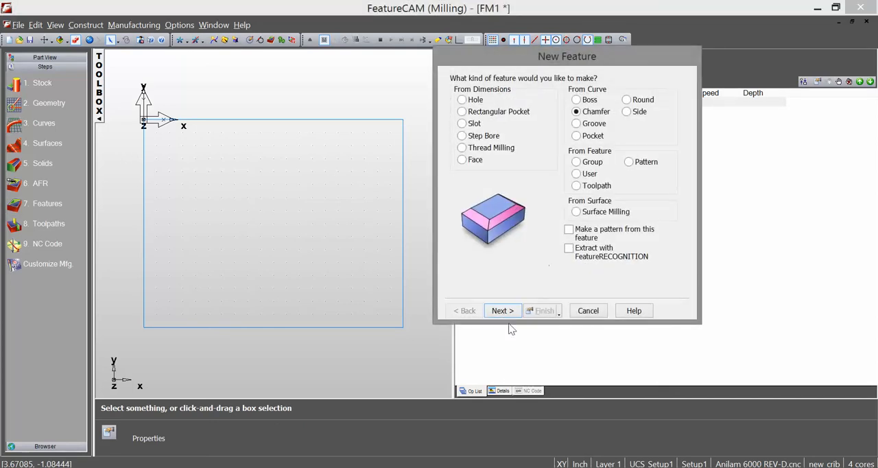
click(502, 310)
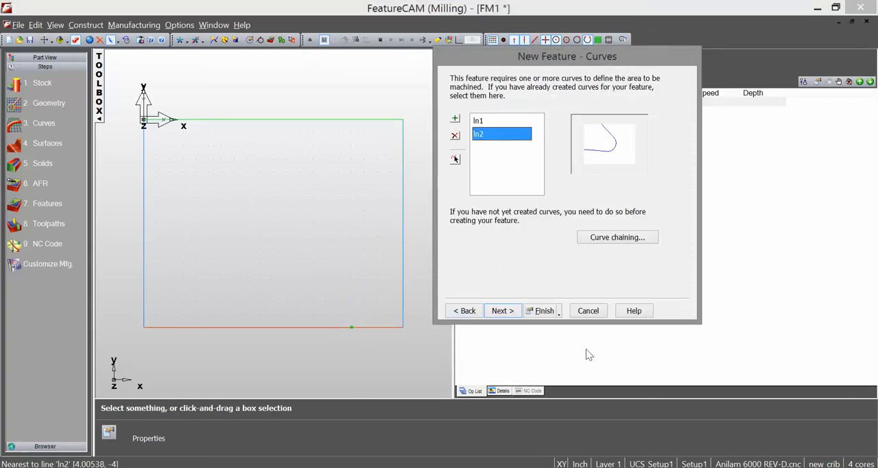
click(501, 310)
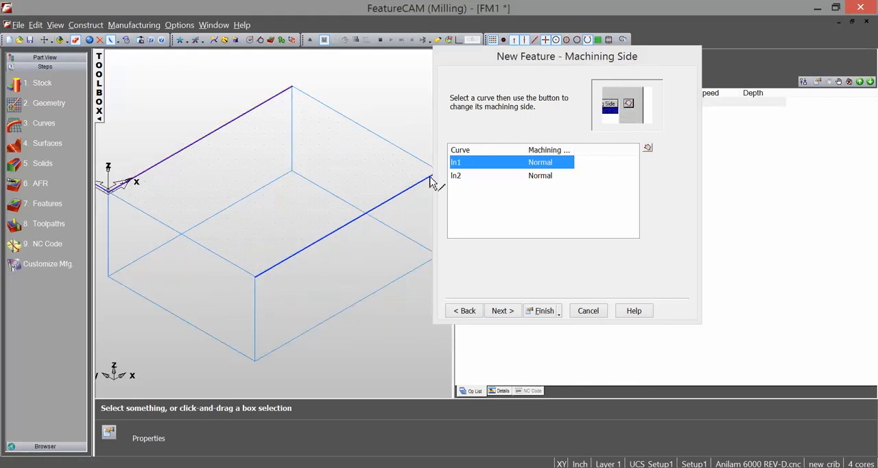
- Switch ln2's machining side to Reverse, leaving ln1 on Normal
click(511, 175)
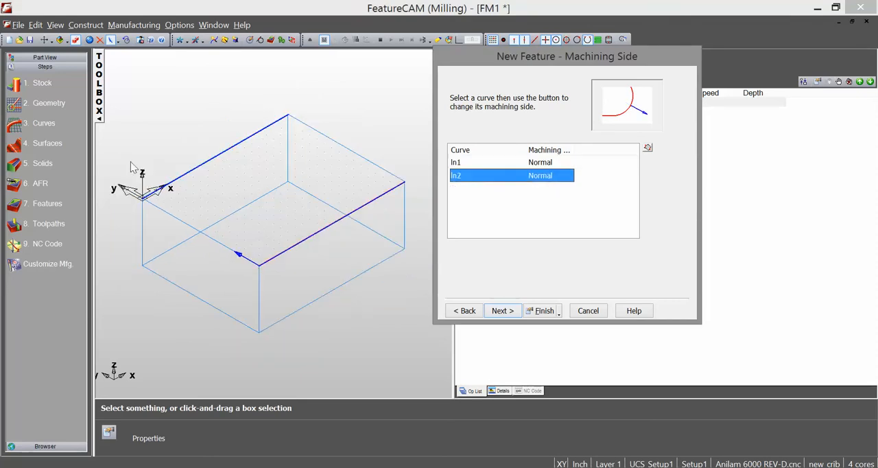
click(511, 162)
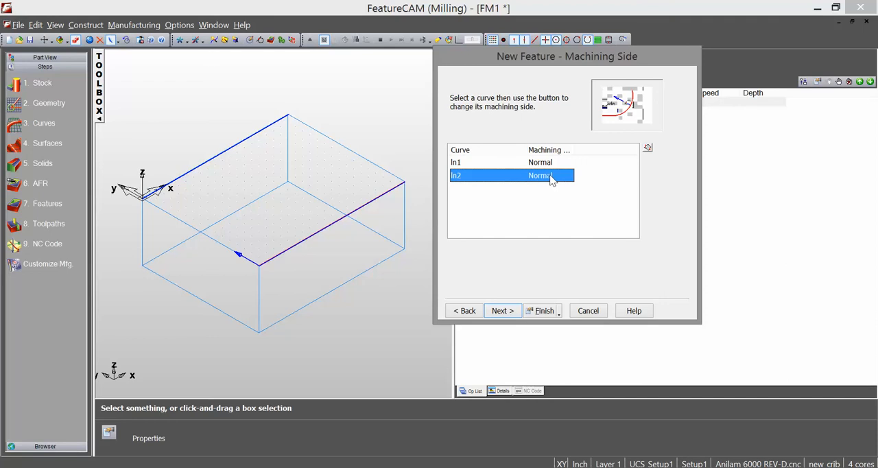
mouse_move(647, 148)
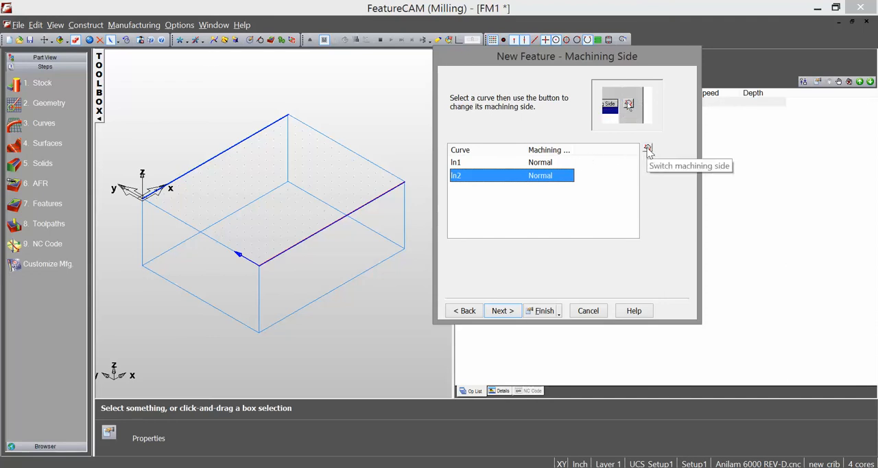
click(646, 148)
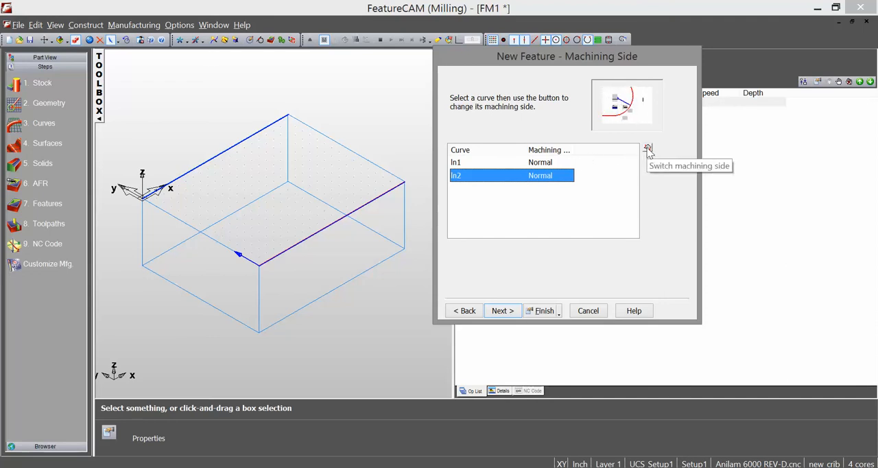
click(647, 148)
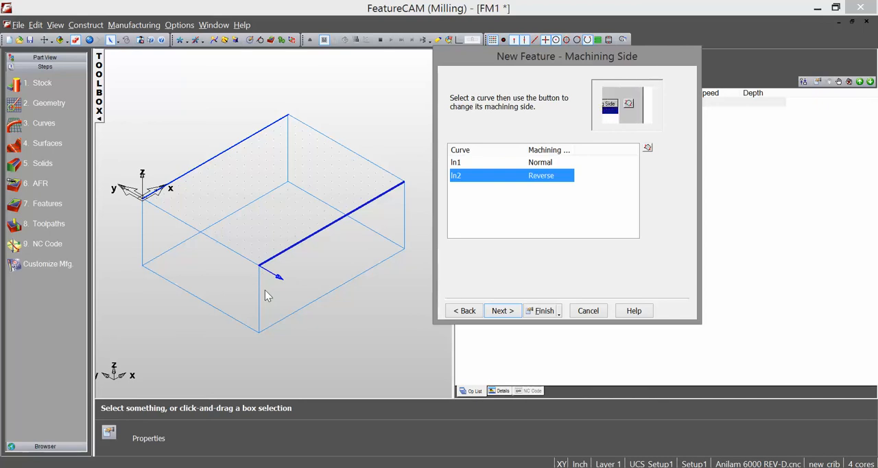
- Give the 2D chamfer 0.25 width and 0.25 depth, then preview it on both edges
click(503, 310)
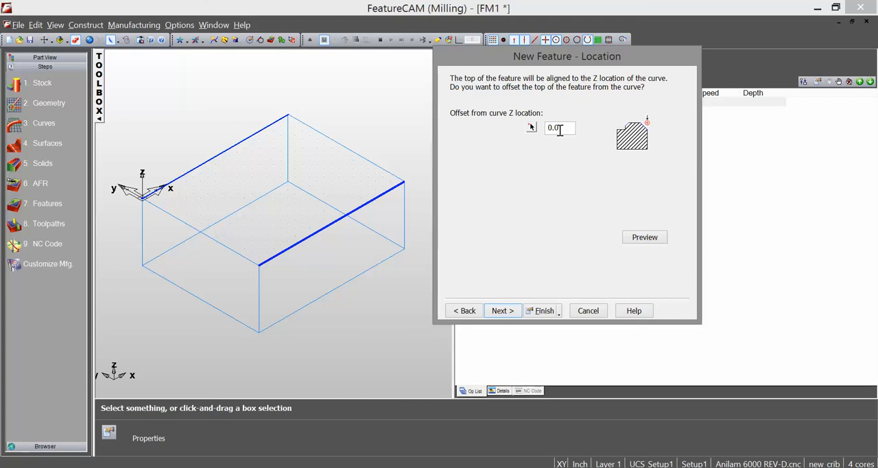
click(501, 310)
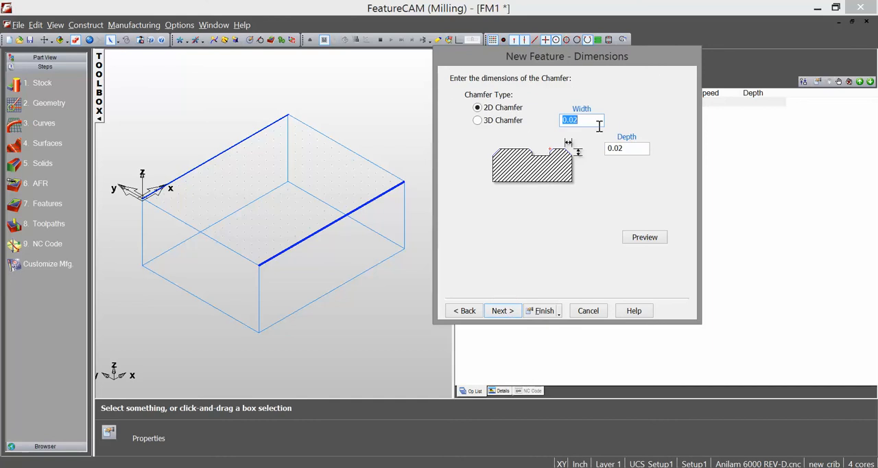
mouse_move(605, 140)
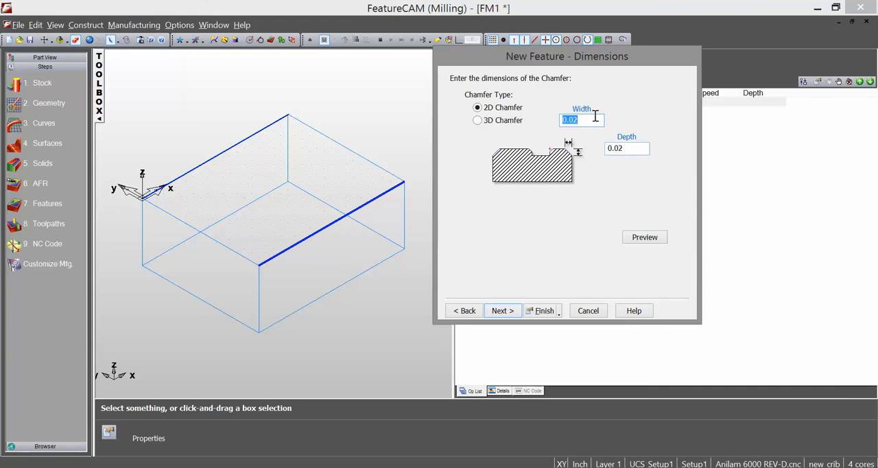
text(.25)
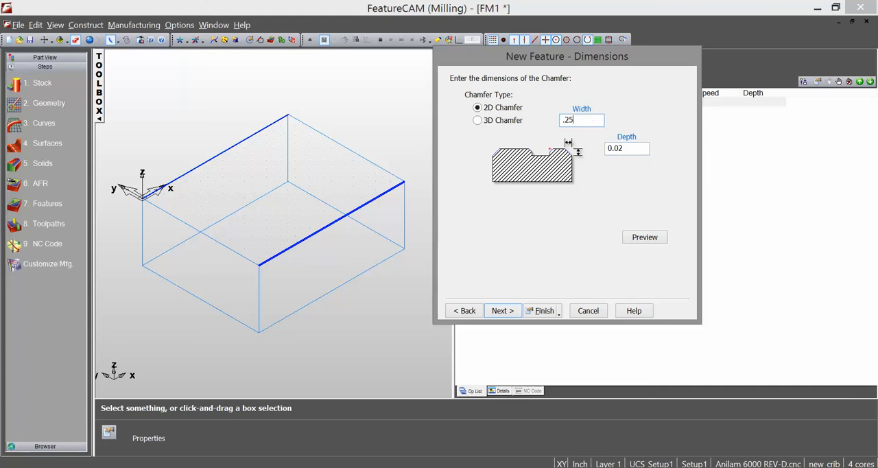
triple_click(626, 148)
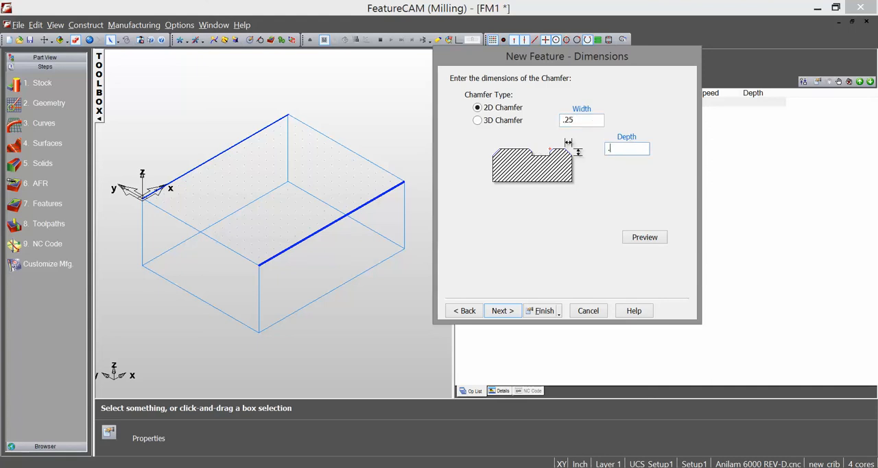
text(.25)
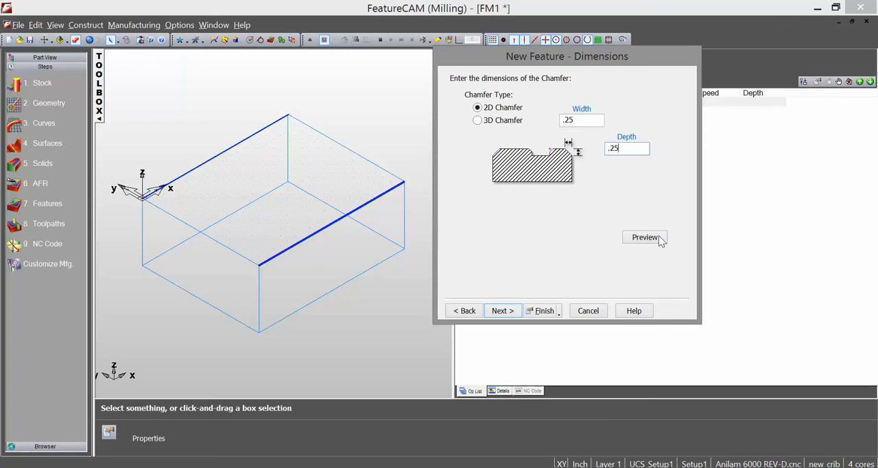
click(644, 237)
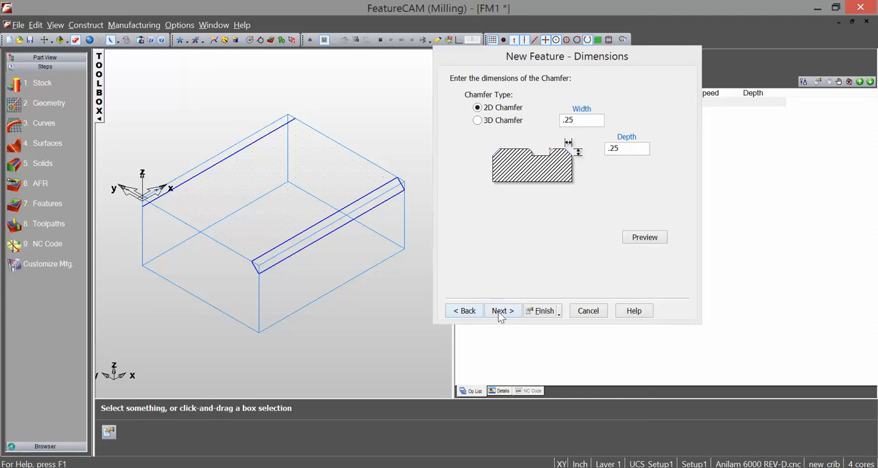
- Add rough pass 1 and finish the wizard to create chamfer1
click(502, 310)
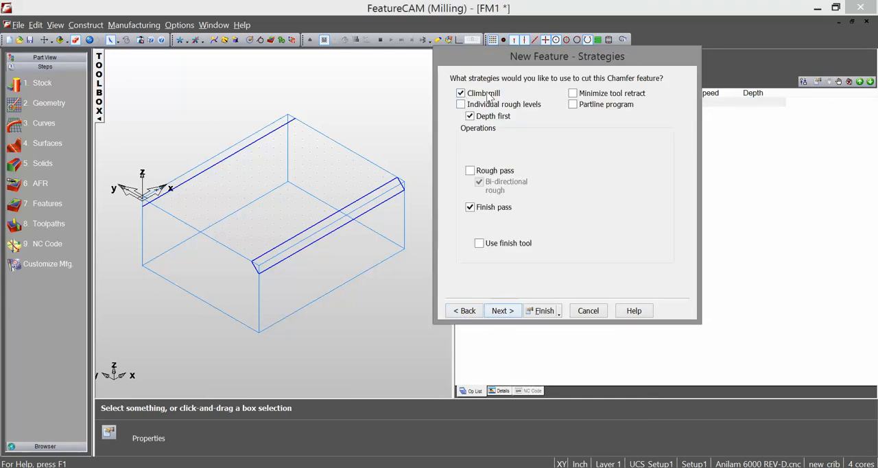
mouse_move(484, 177)
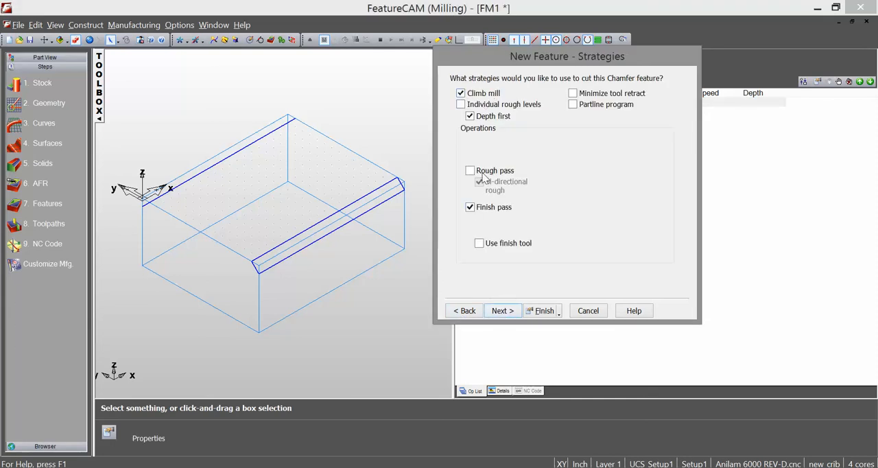
click(470, 170)
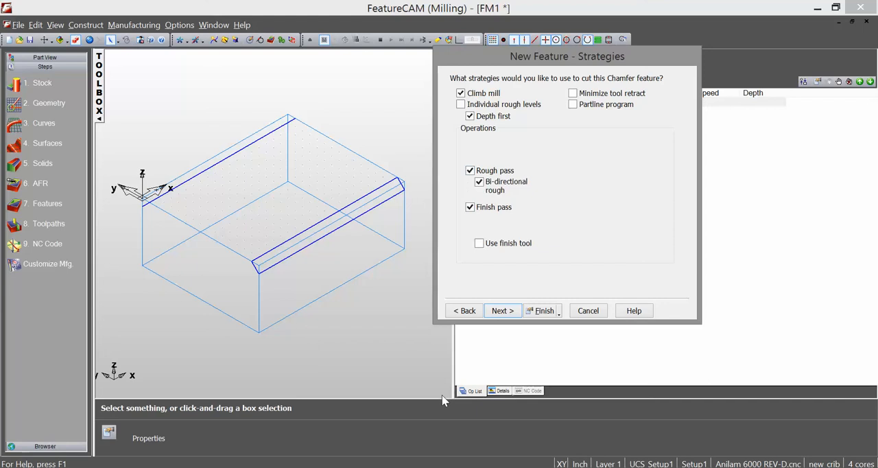
mouse_move(481, 295)
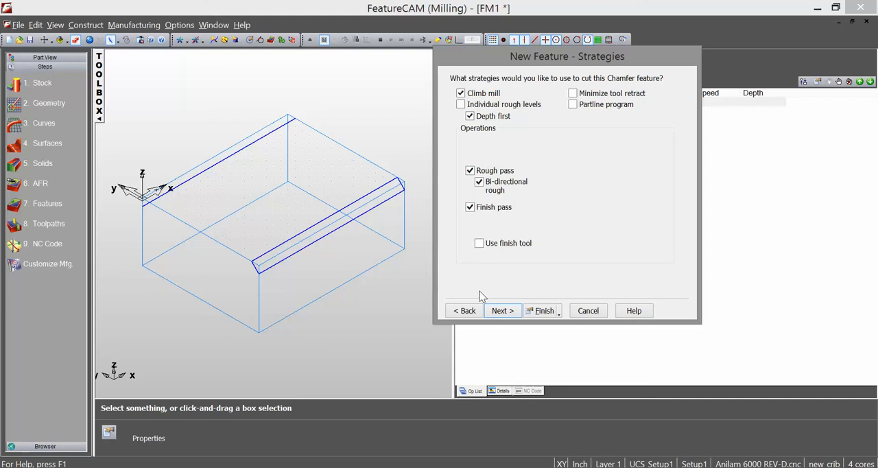
mouse_move(489, 325)
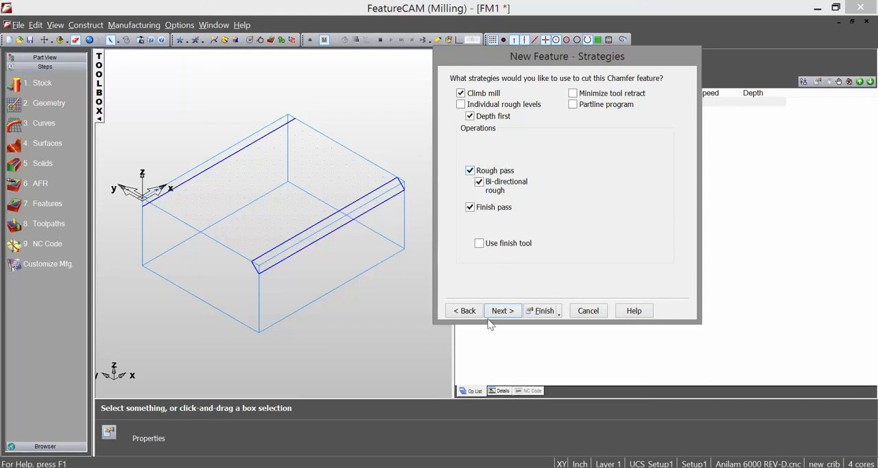
click(502, 310)
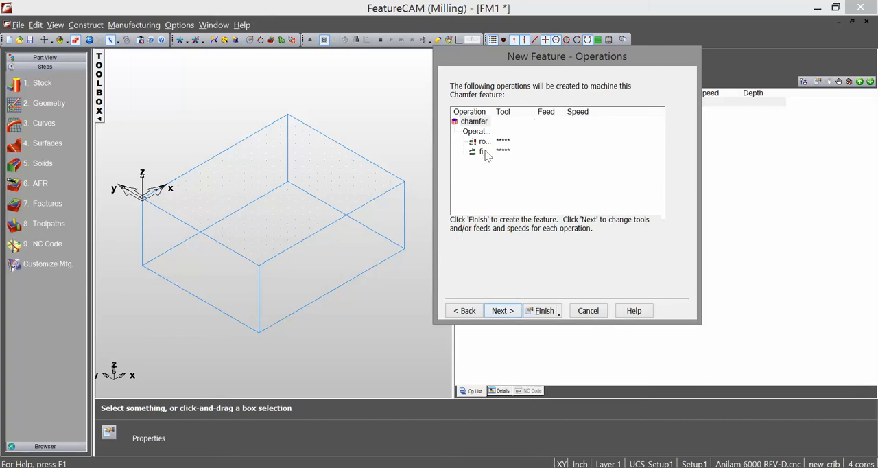
mouse_move(504, 164)
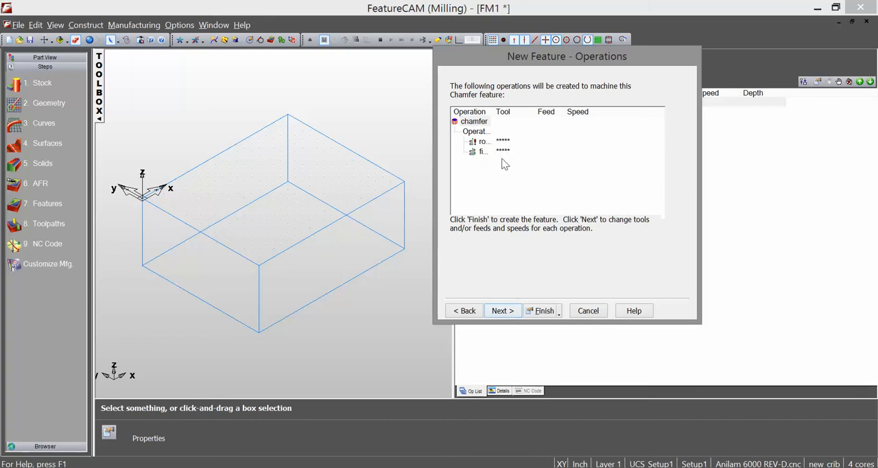
mouse_move(465, 211)
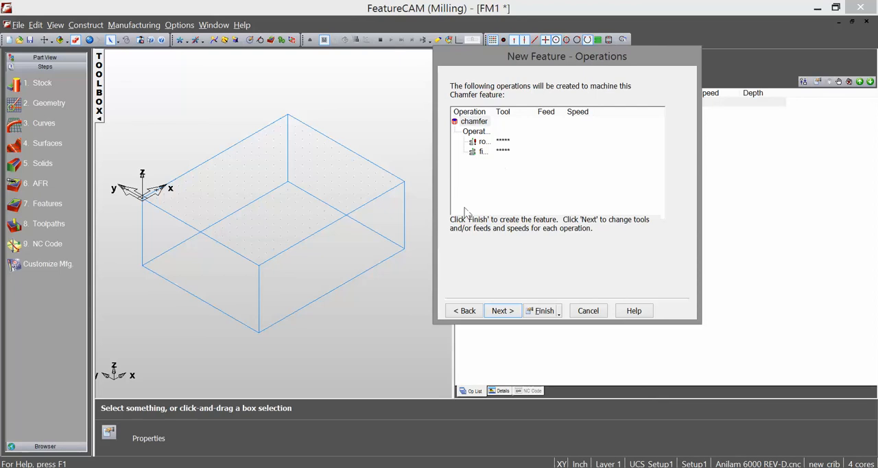
click(502, 311)
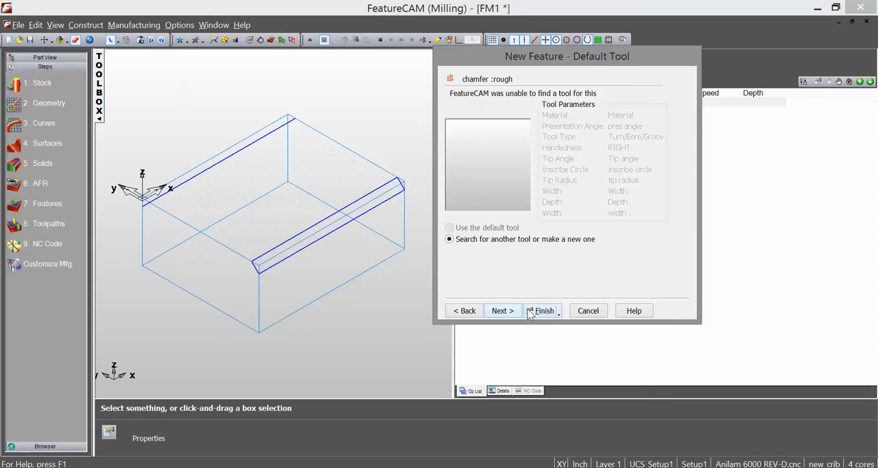
click(543, 310)
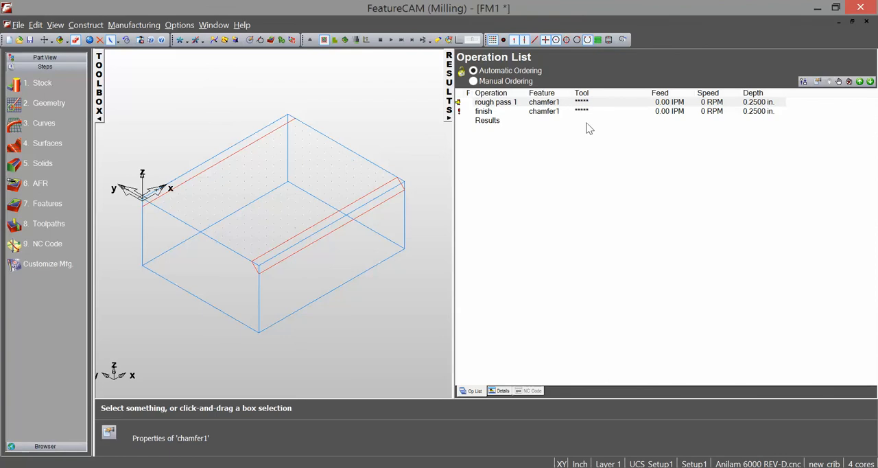
- Open the Tool Manager and filter the tool group to Countersink
click(134, 25)
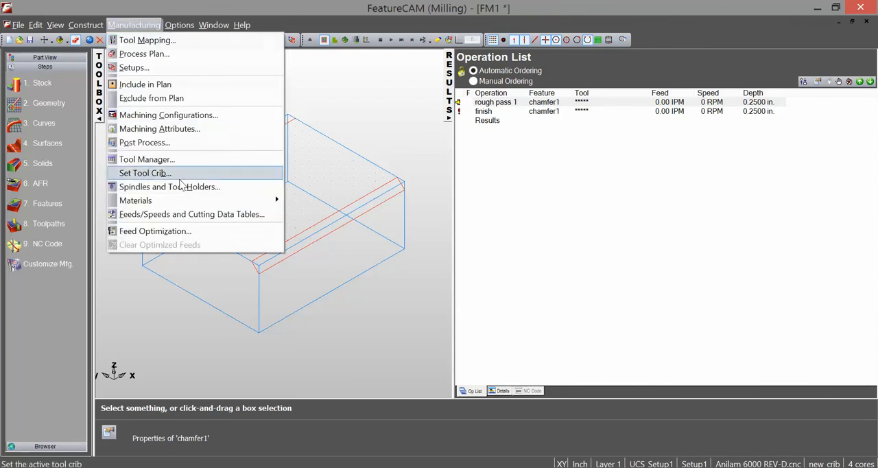
click(146, 159)
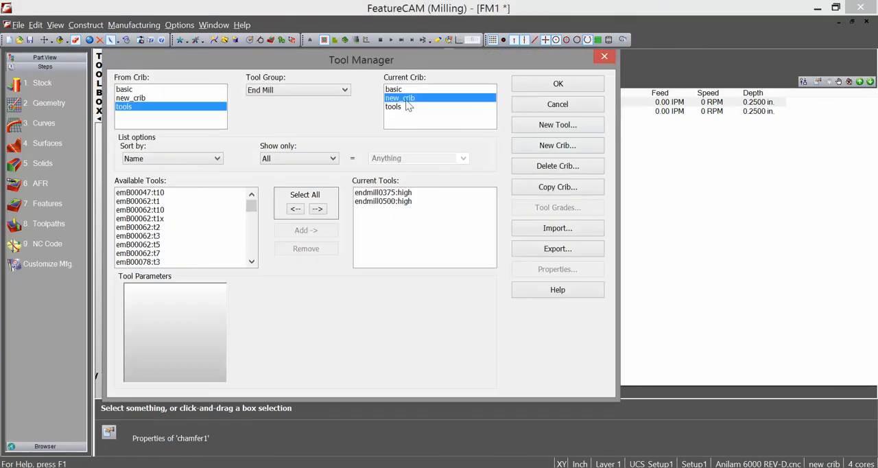
click(298, 89)
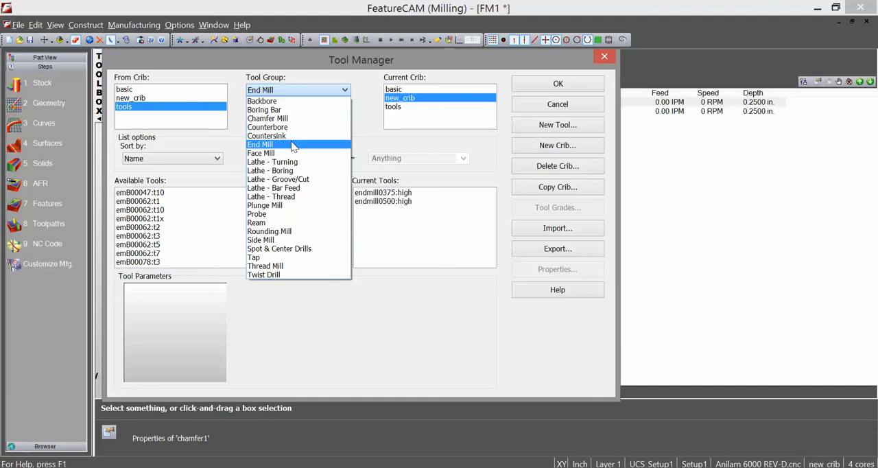
mouse_move(267, 118)
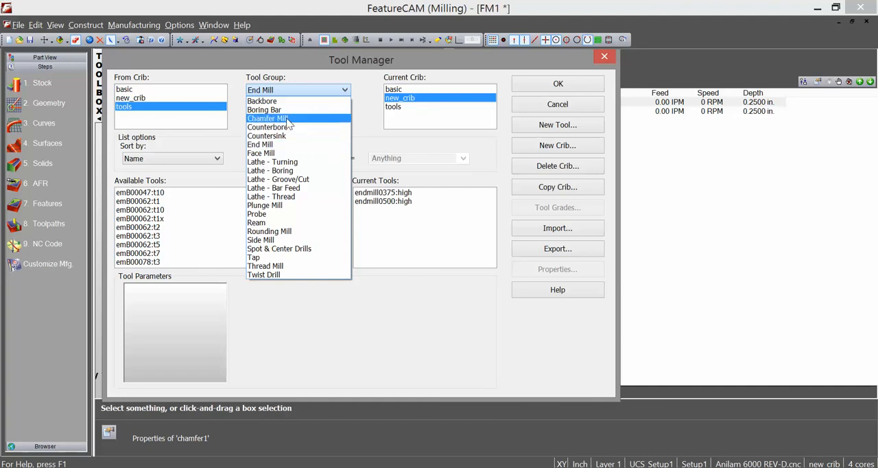
click(266, 118)
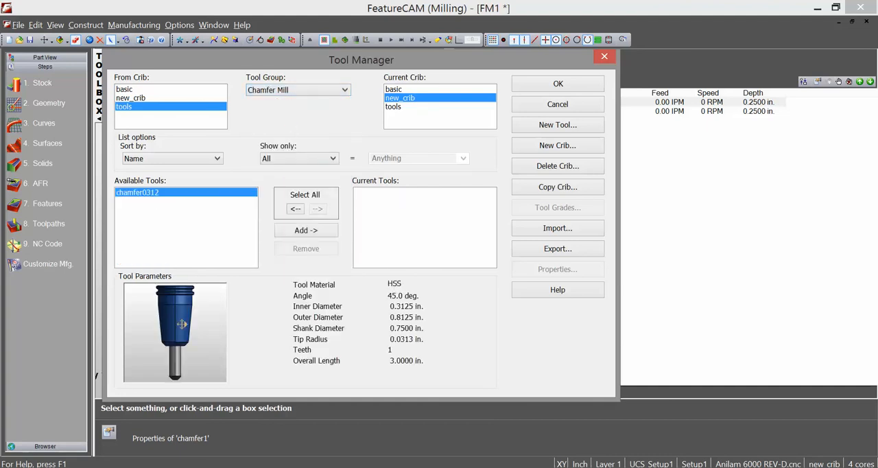
mouse_move(397, 307)
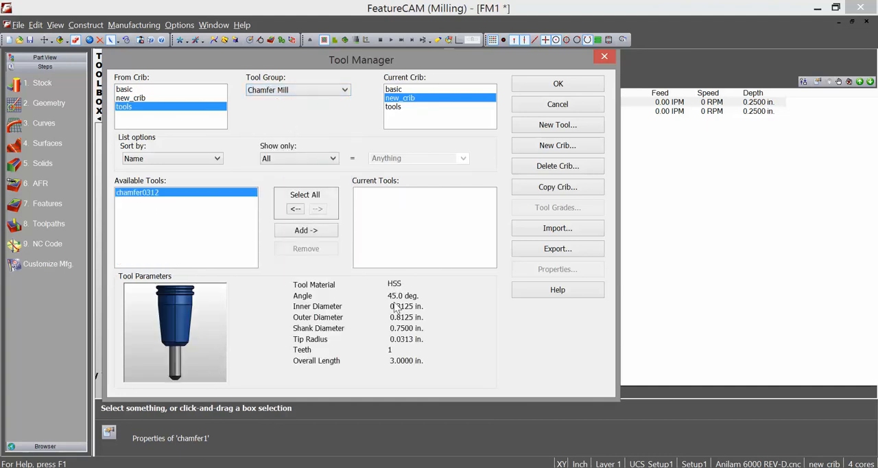
mouse_move(410, 299)
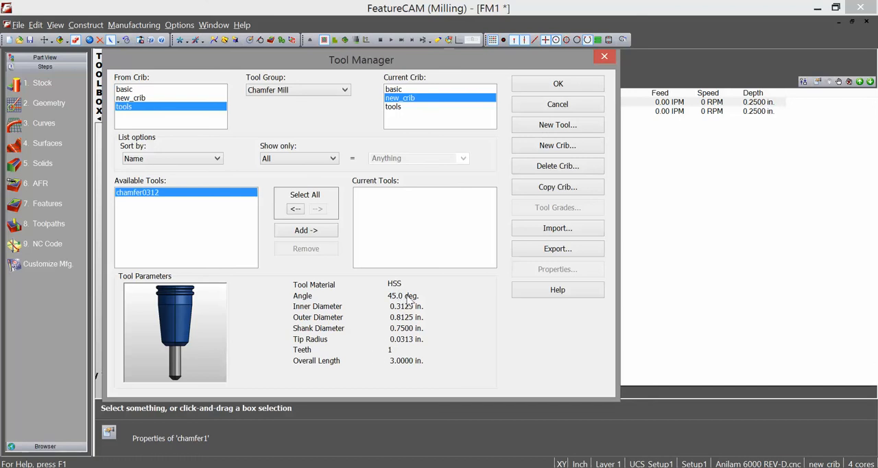
click(344, 90)
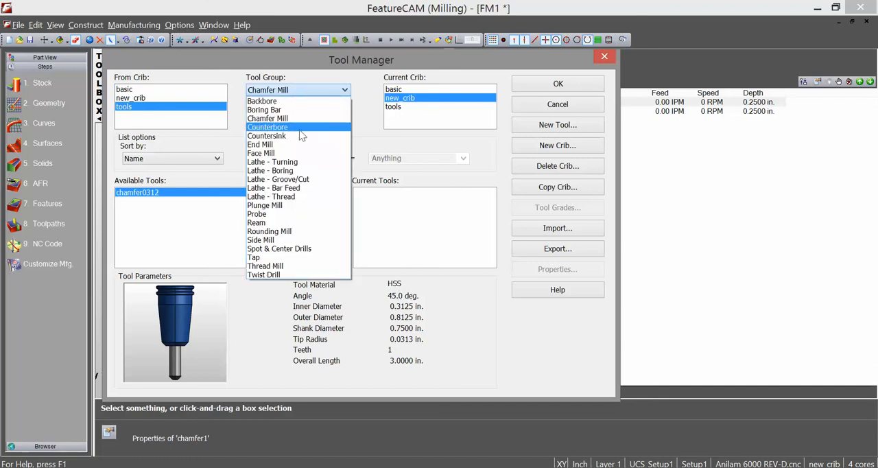
click(266, 135)
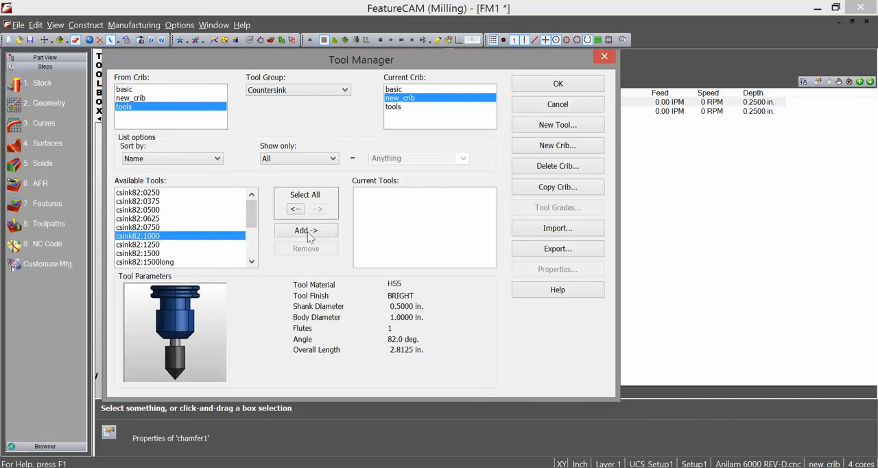
- Add csink82:1000 to new_crib and set its tool number to 5
click(305, 230)
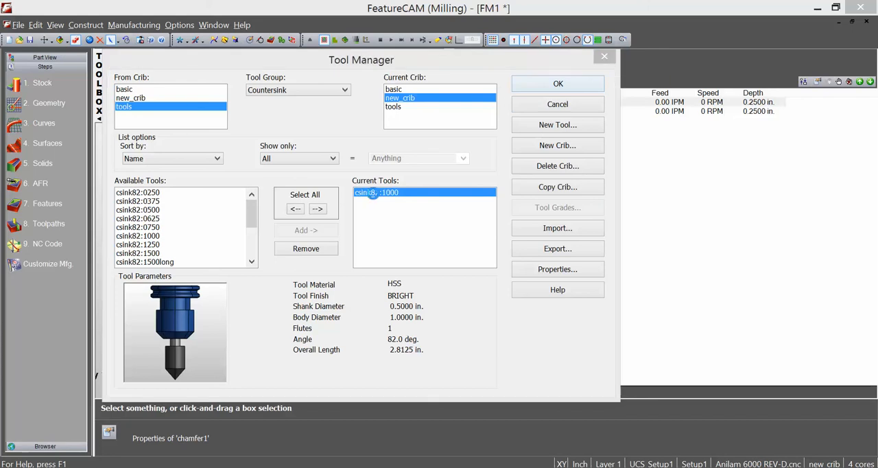
click(557, 269)
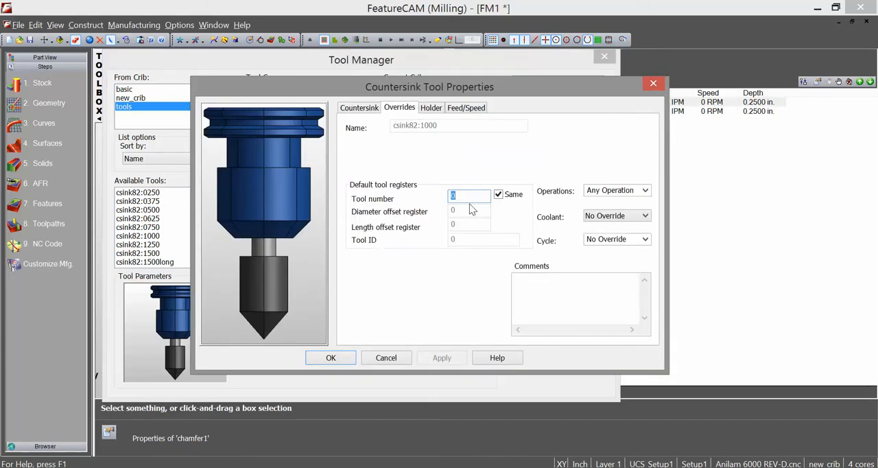
text(5)
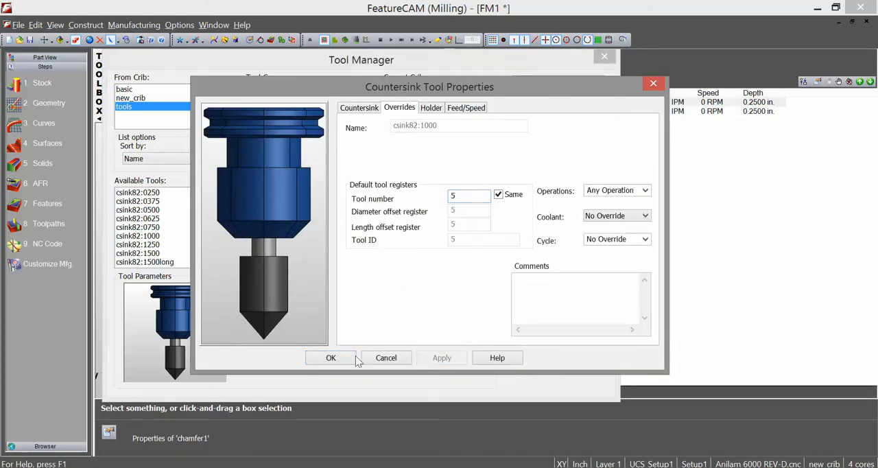
click(331, 357)
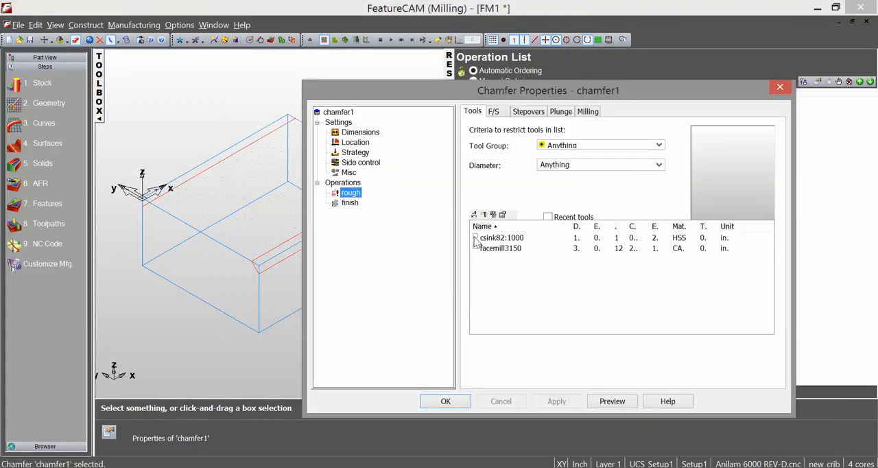
- Assign csink82:1000 to chamfer1's rough pass 1 (18.64 IPM, 5200 RPM)
click(476, 238)
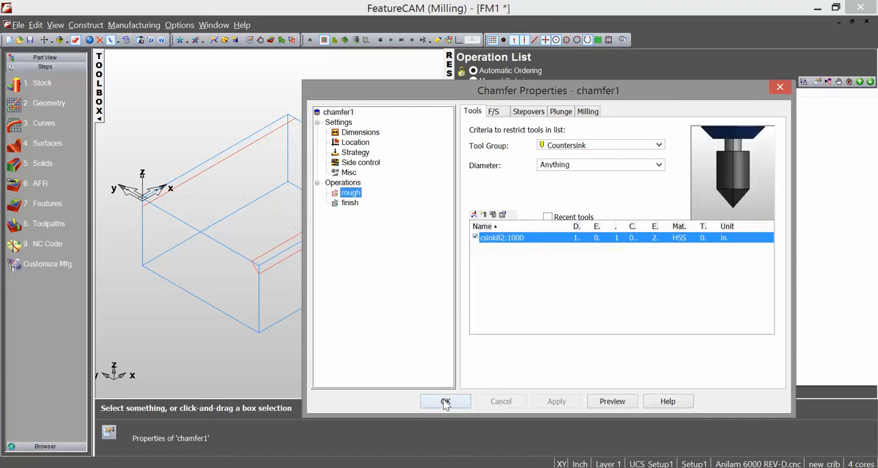
click(445, 401)
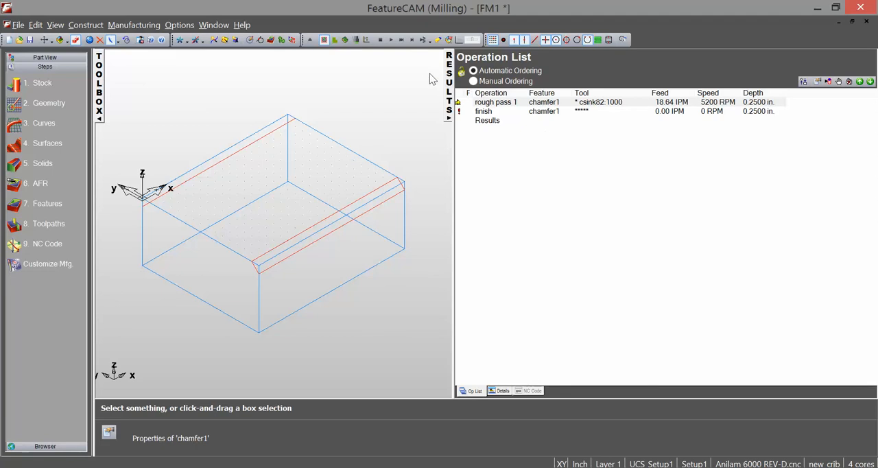
- Replace csink82:1000 with csink90:1000 in the crib, numbered tool 5
click(133, 24)
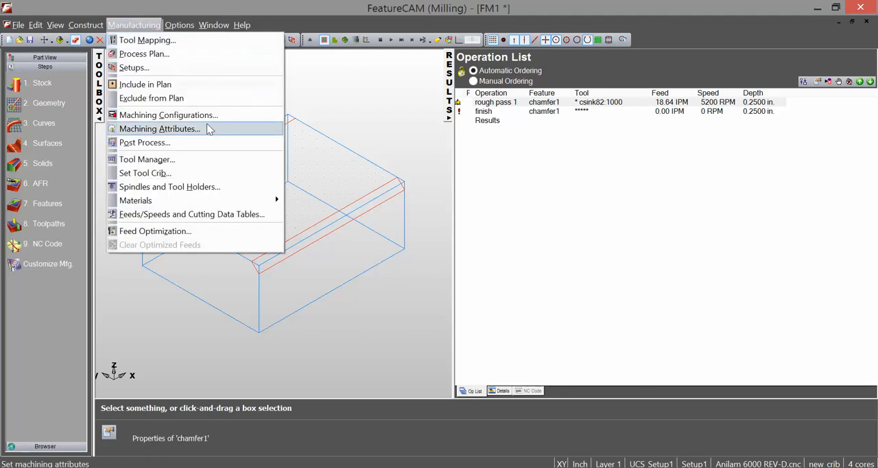
click(147, 160)
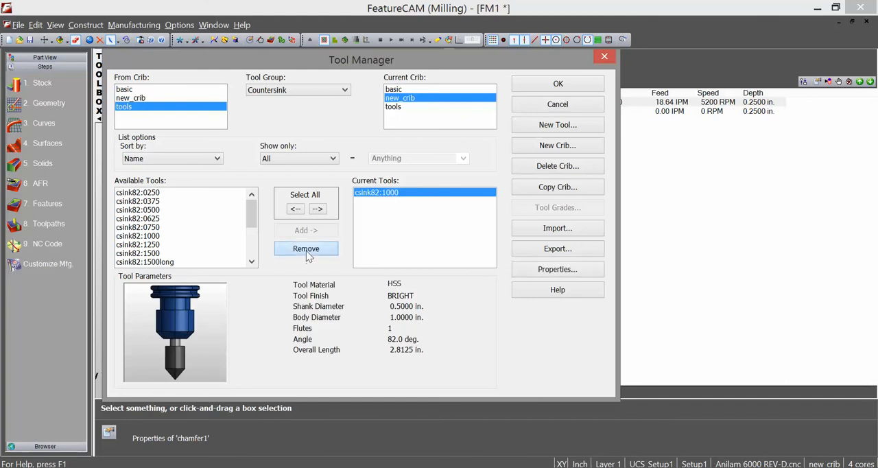
click(305, 248)
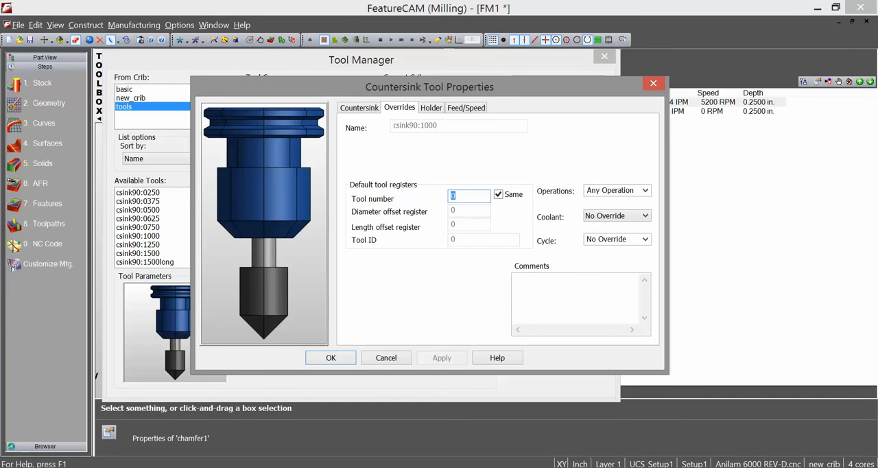
text(5)
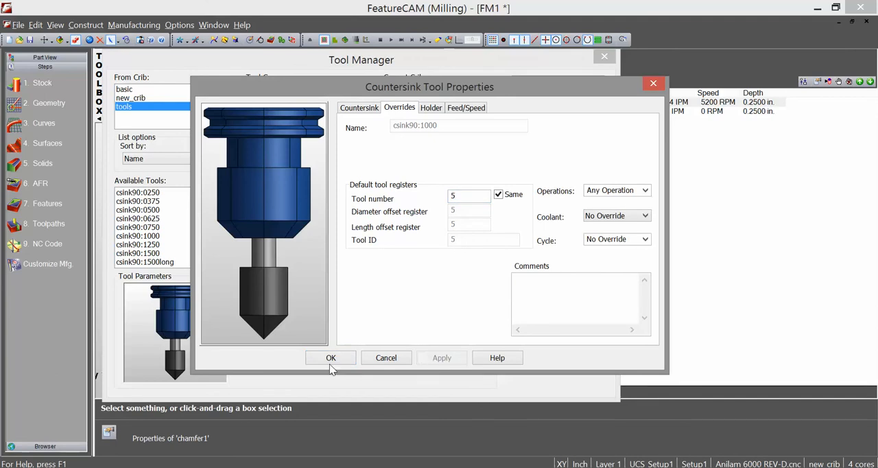
click(331, 358)
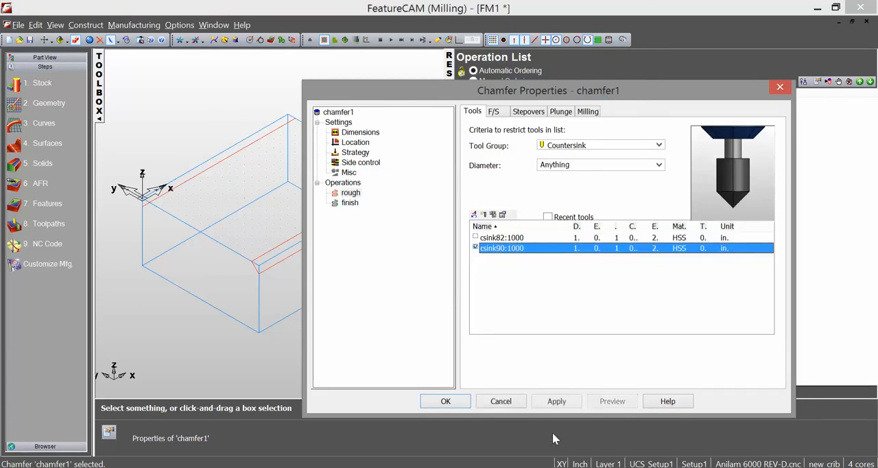
- Apply csink90:1000 to both chamfer operations and clear the simulated part
click(445, 401)
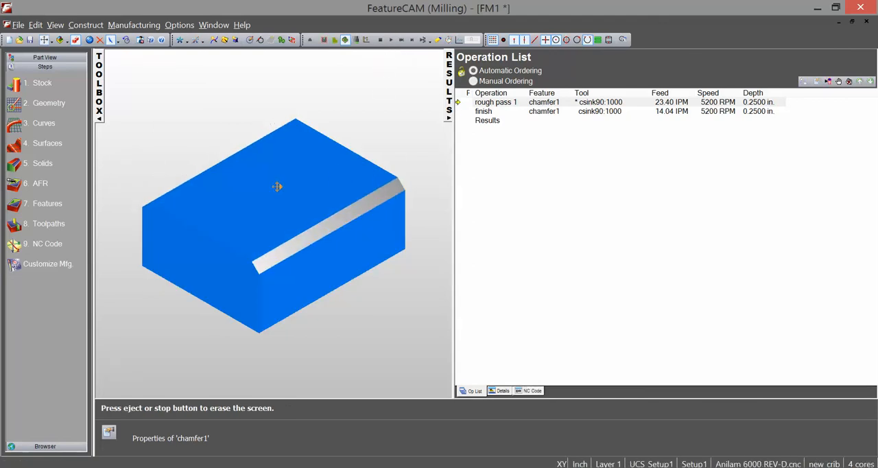
mouse_move(459, 289)
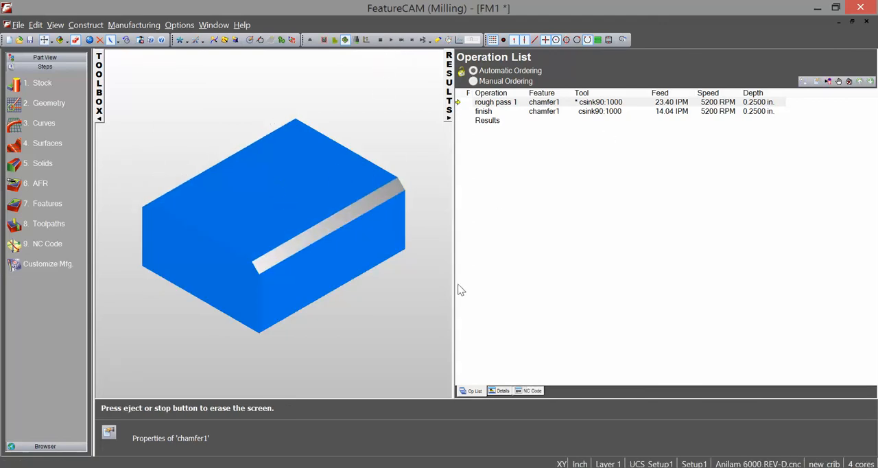
click(133, 24)
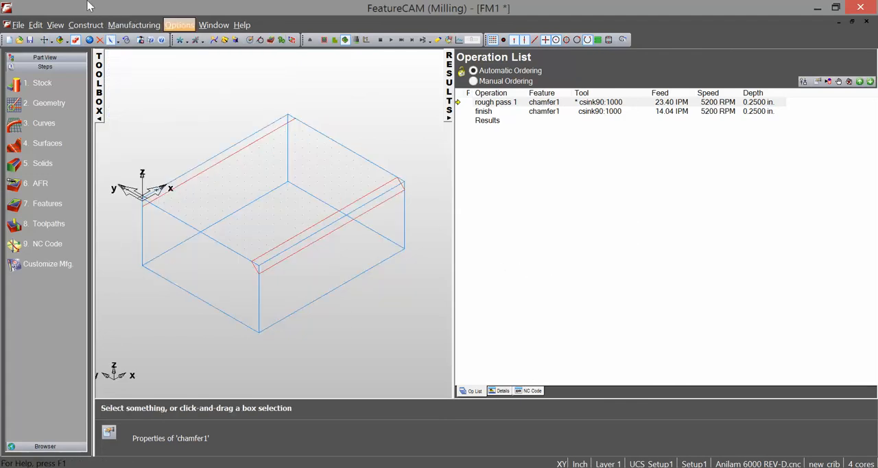
- In Tool Manager, add rounding mill CR8-5 to new_crib as tool number 6
click(134, 25)
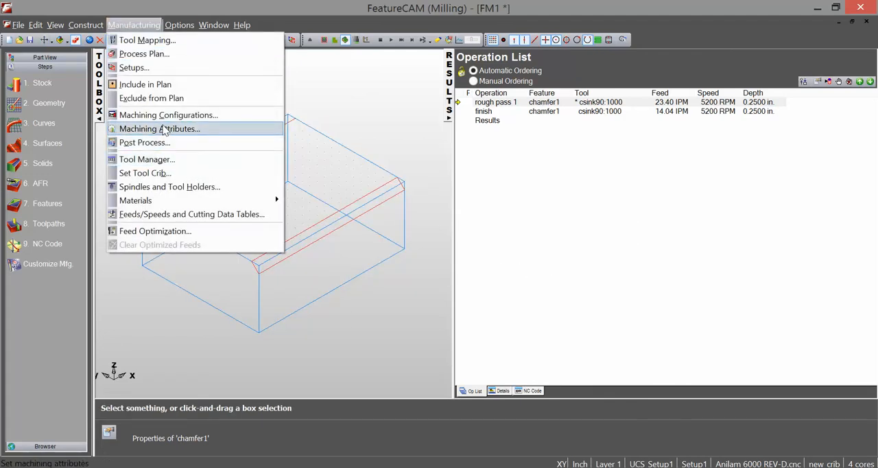
click(168, 115)
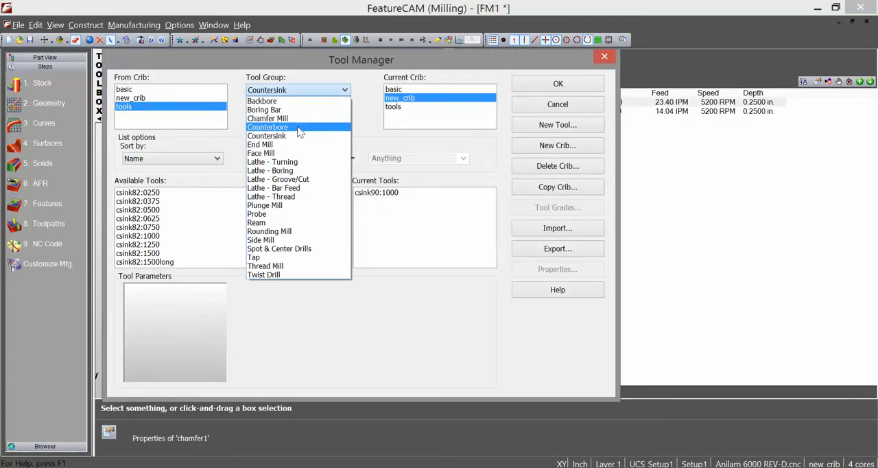
click(269, 230)
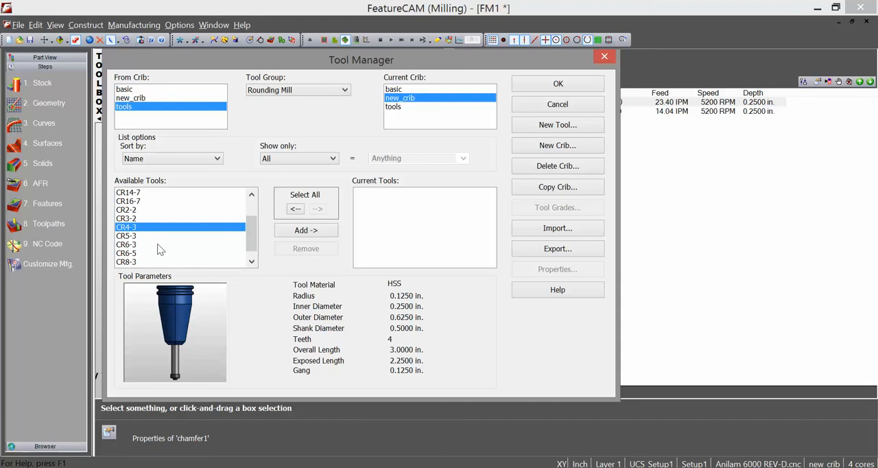
mouse_move(133, 240)
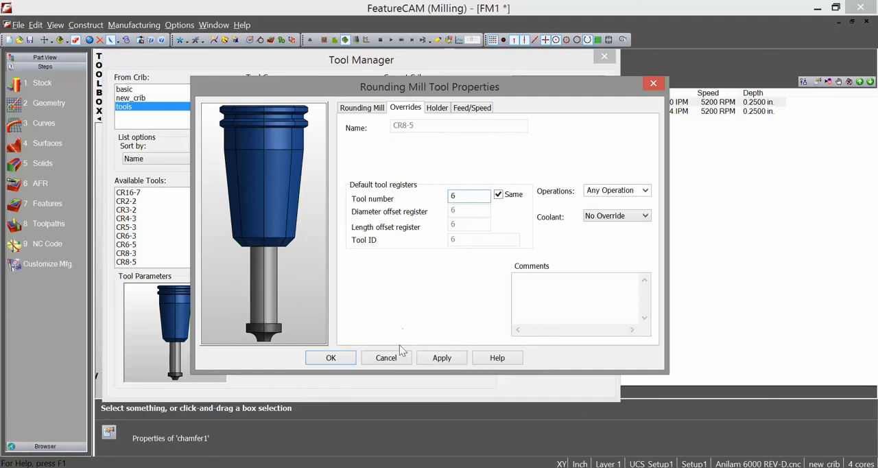
click(331, 358)
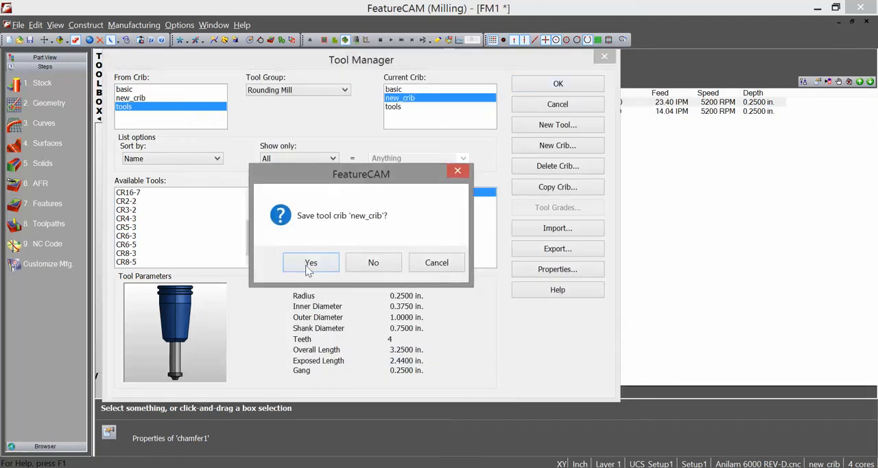
- Save the new_crib crib and start a Round feature on lines ln3 and ln4
click(311, 262)
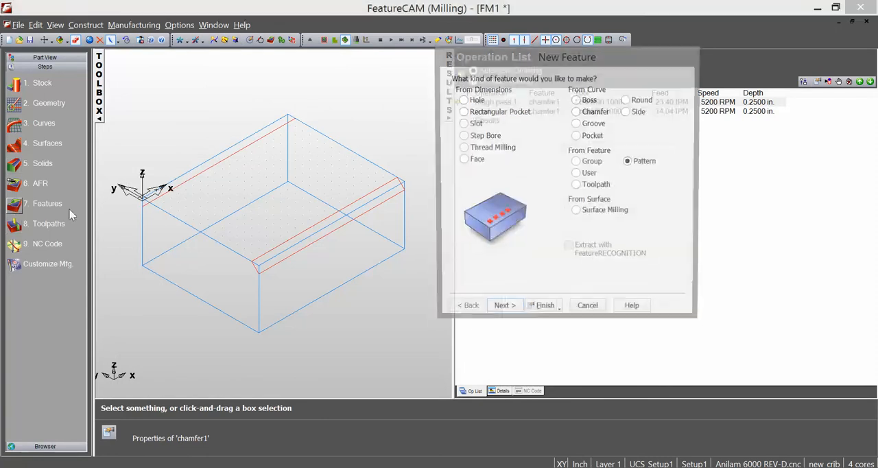
click(626, 100)
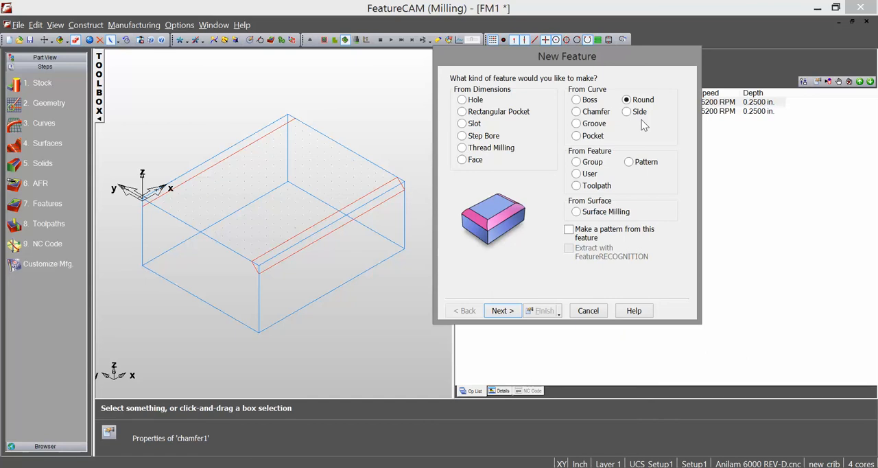
mouse_move(504, 331)
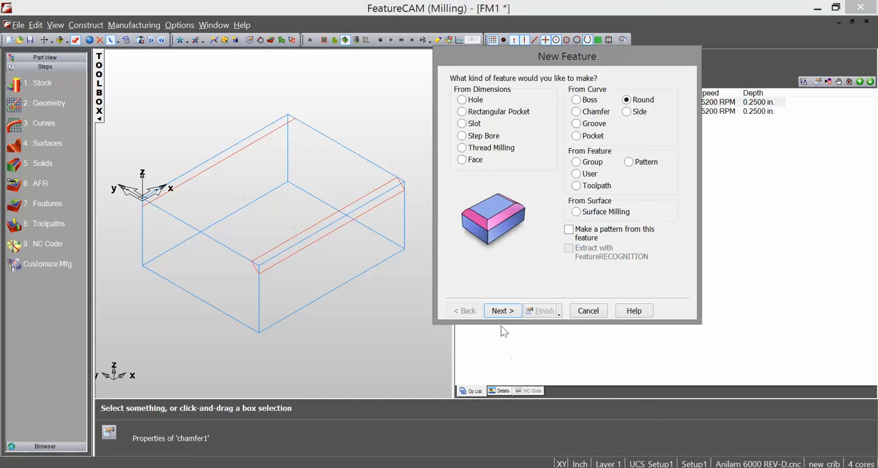
click(502, 310)
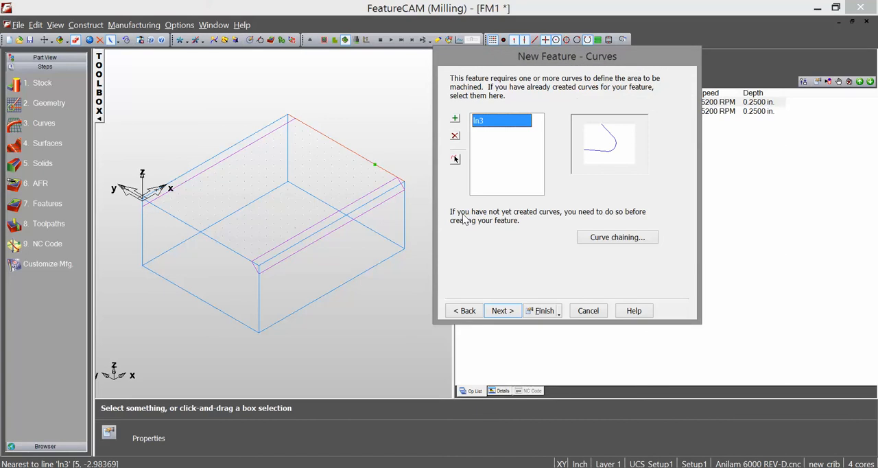
click(544, 310)
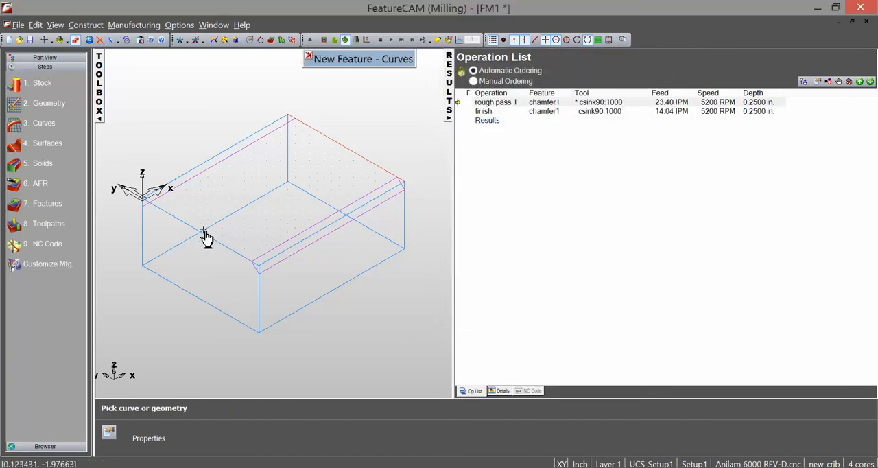
click(202, 233)
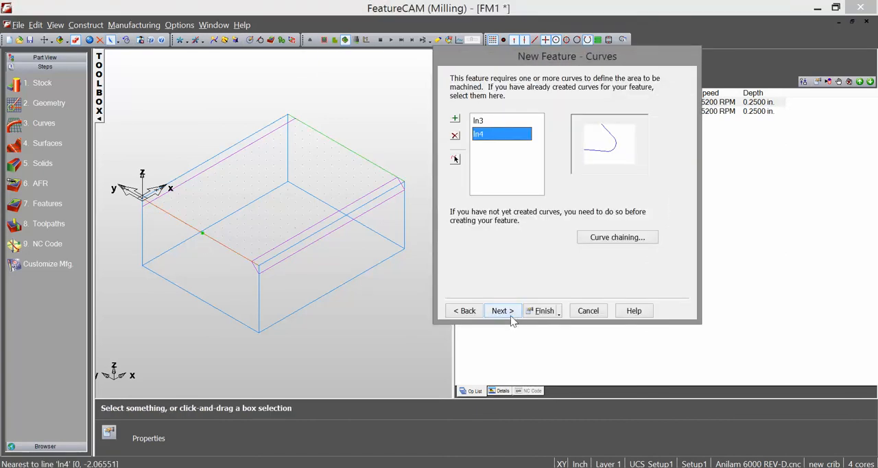
- Rotate and pan to inspect the side arrows, then reverse ln3's machining side
click(502, 310)
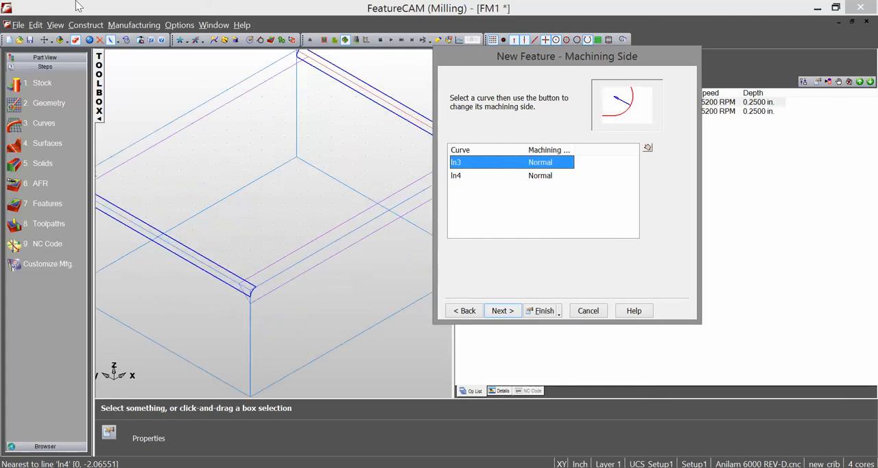
click(44, 40)
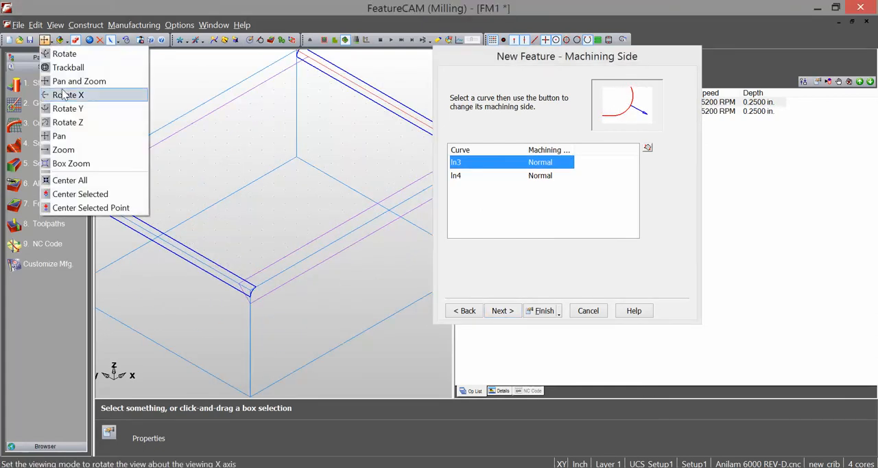
click(68, 95)
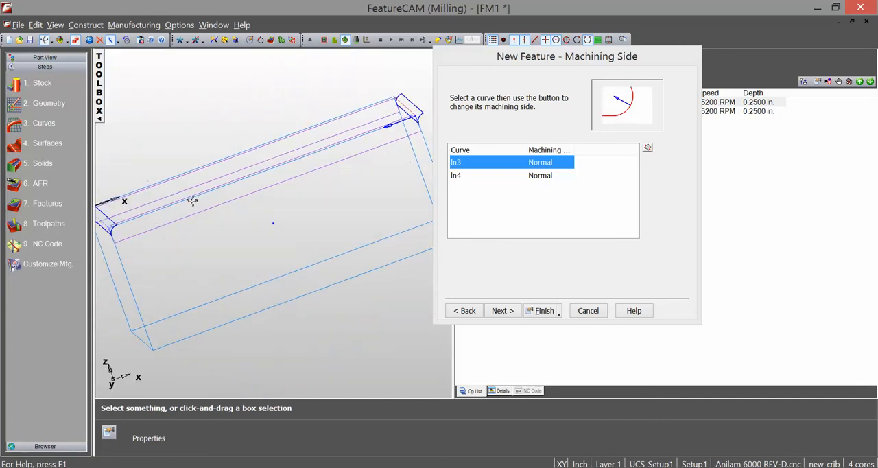
click(45, 39)
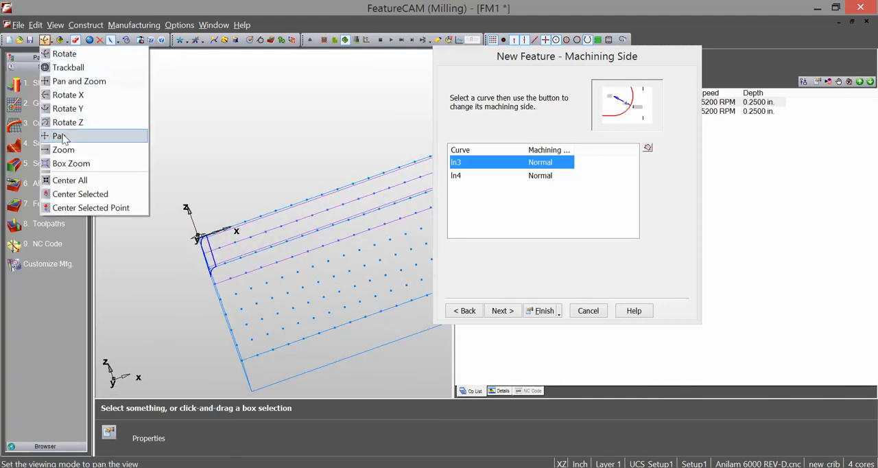
click(59, 136)
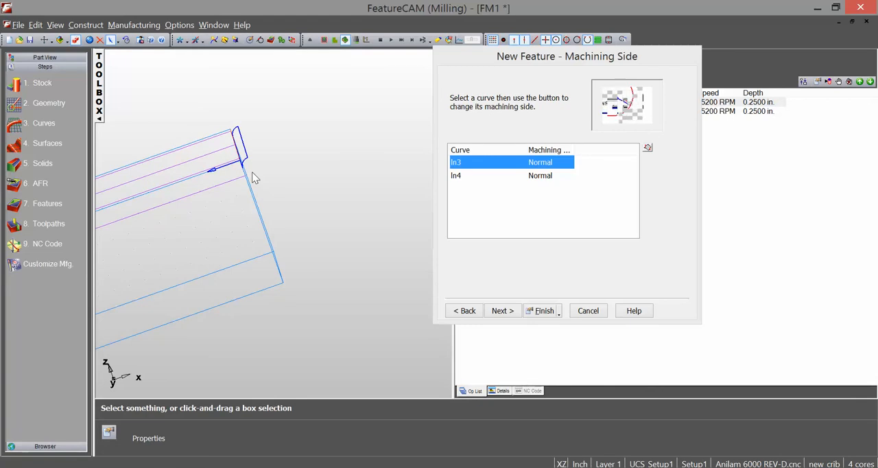
click(511, 175)
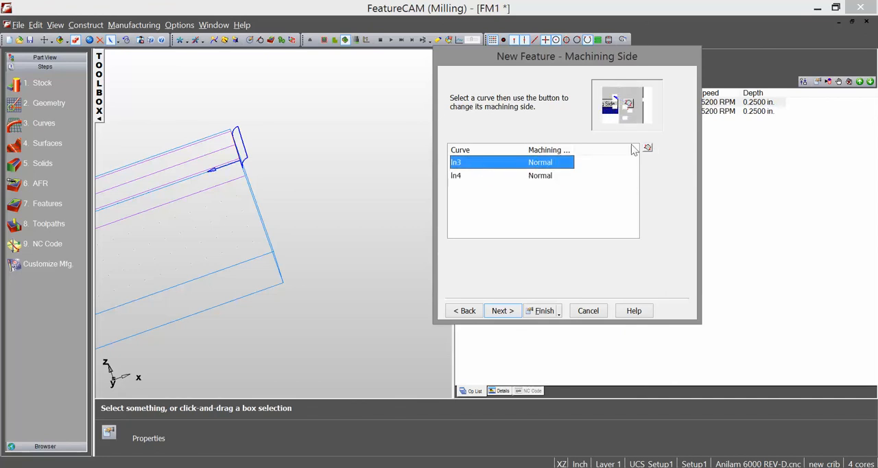
click(647, 148)
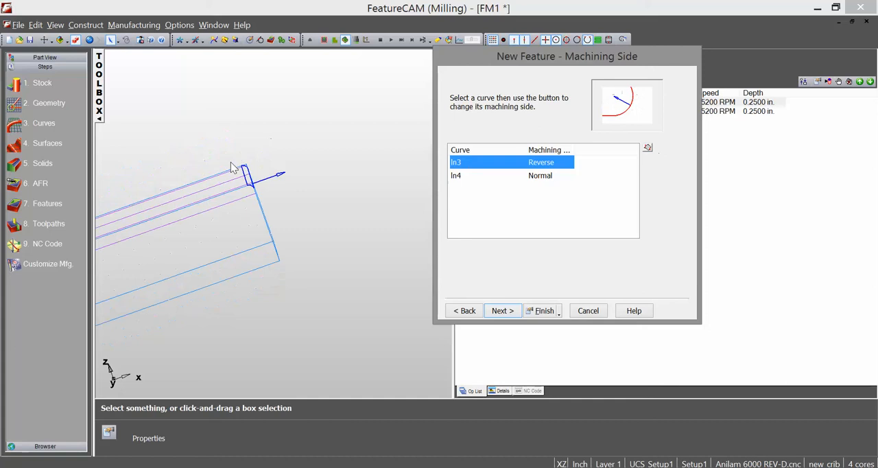
click(502, 310)
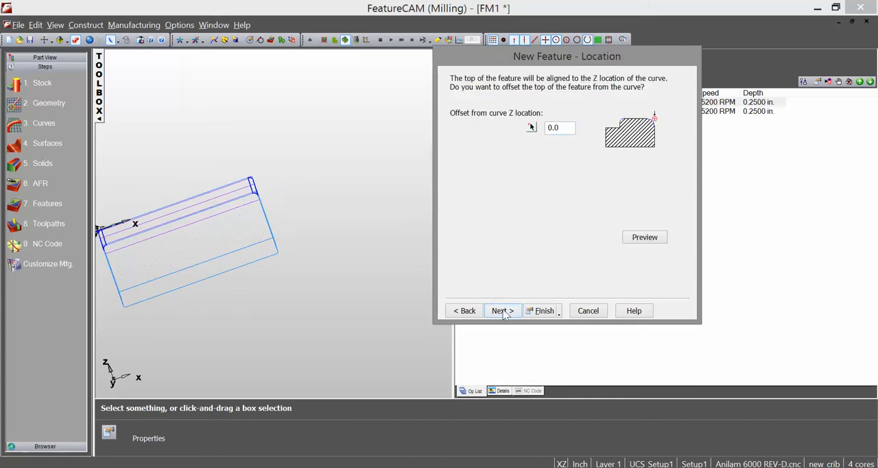
- Give the round a 0.25 radius, add a rough pass, and finish the wizard
click(503, 310)
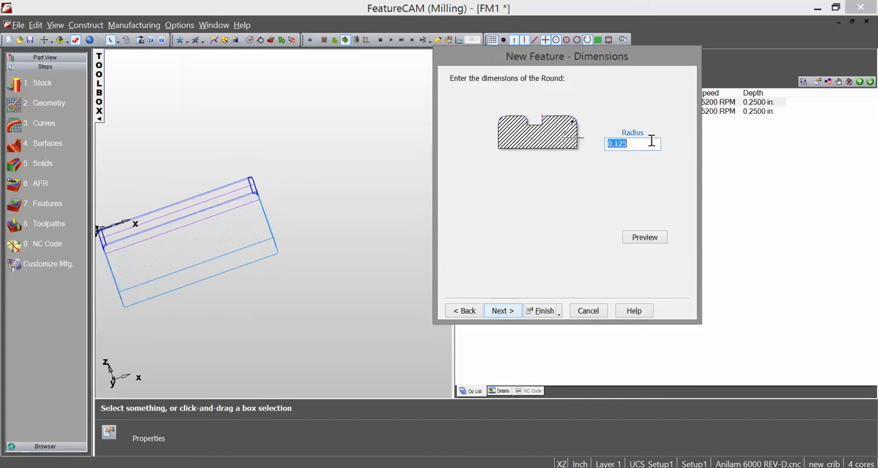
text(.25)
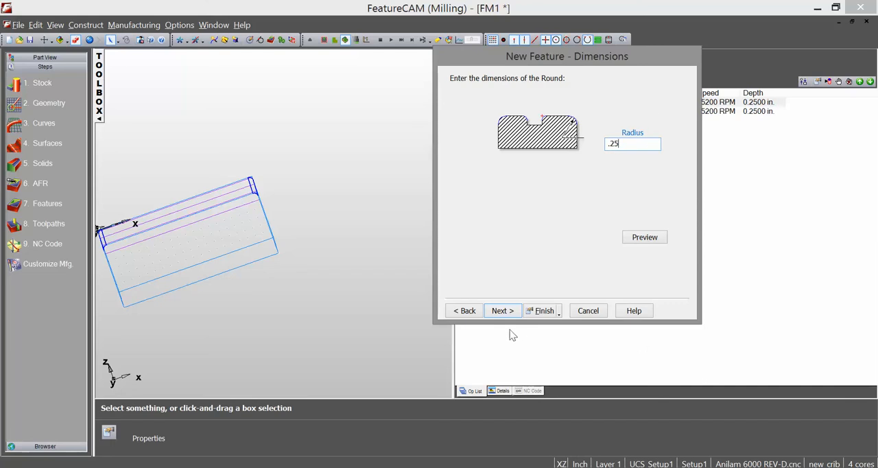
click(502, 310)
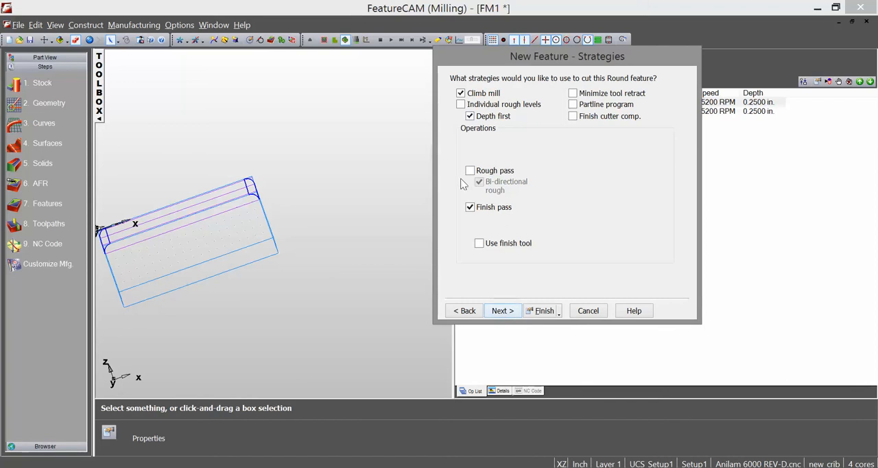
click(470, 170)
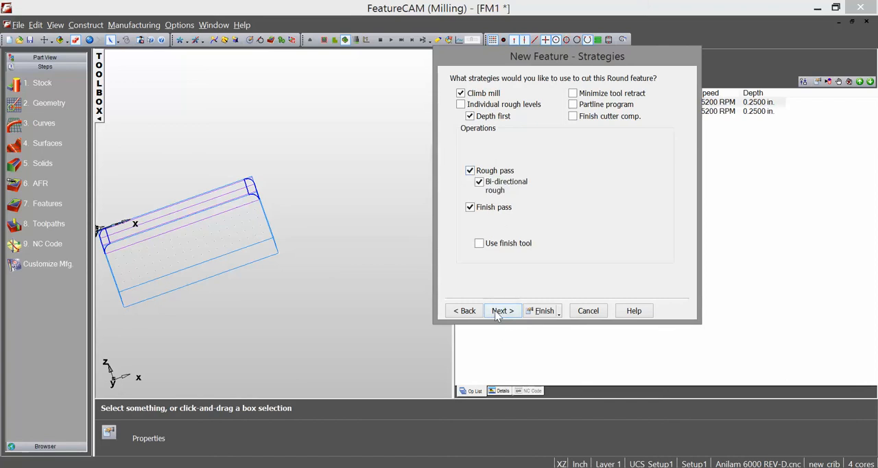
click(502, 310)
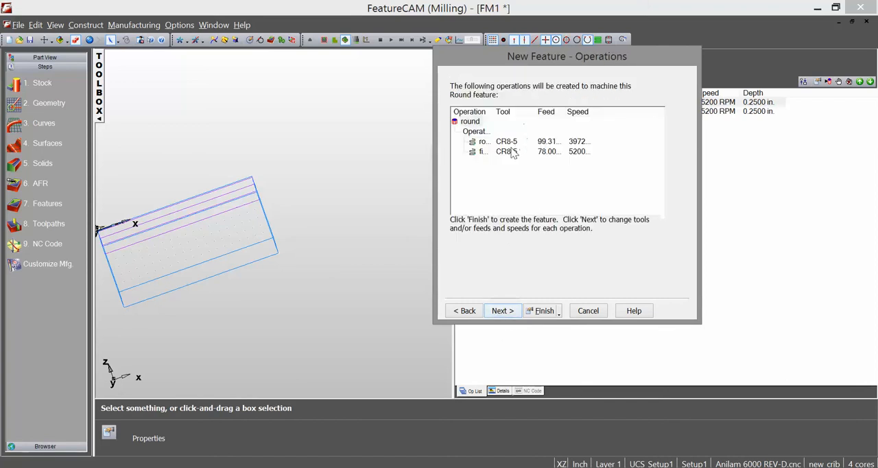
click(540, 310)
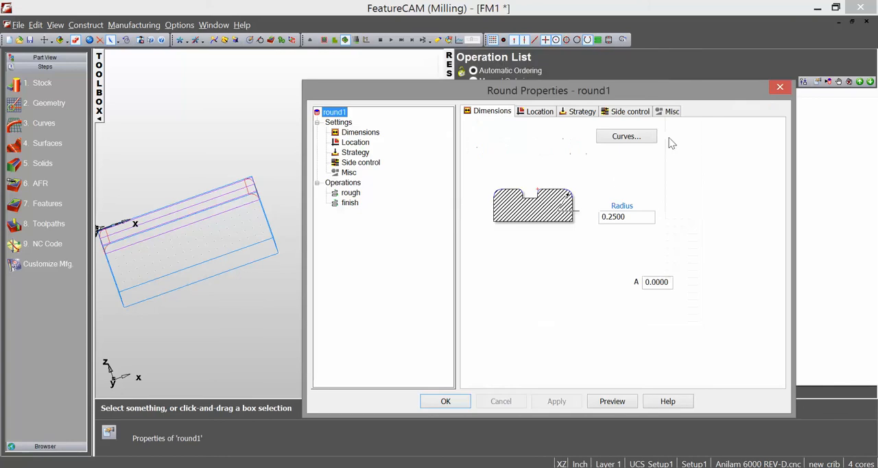
- Confirm the round1 properties dialog with OK
click(445, 401)
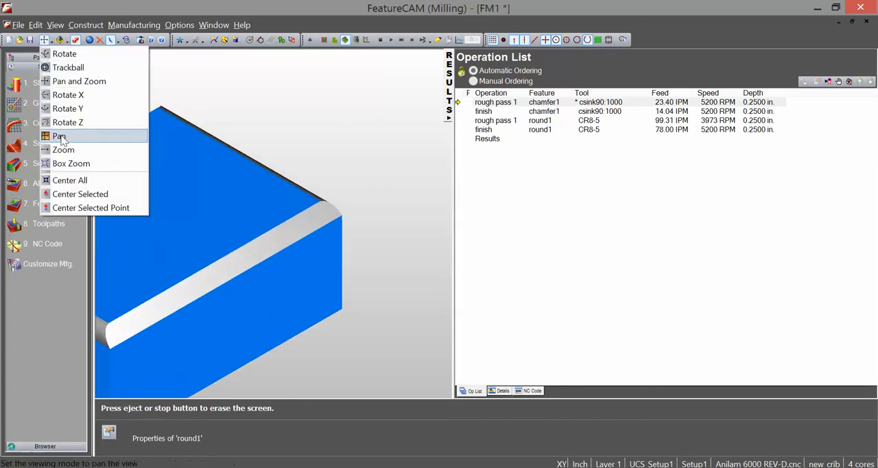
mouse_move(68, 66)
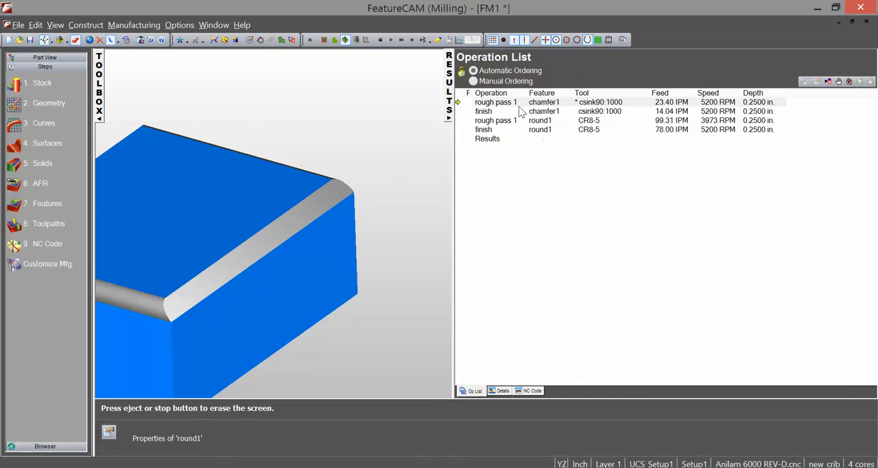
mouse_move(505, 118)
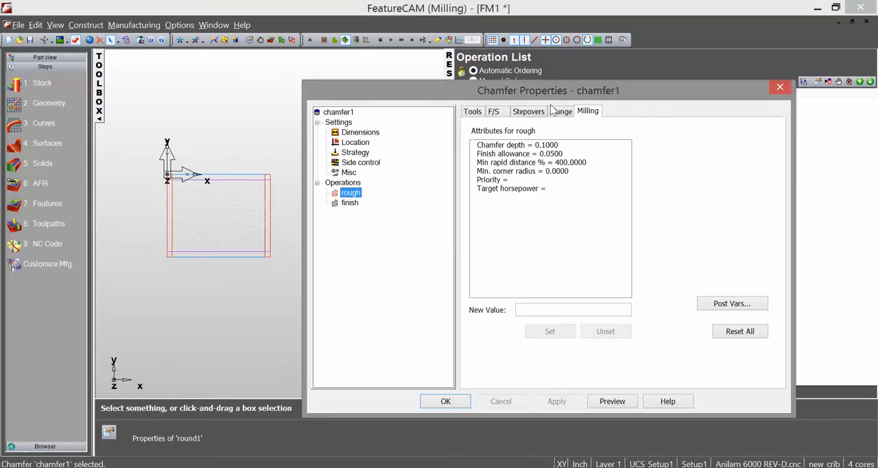
- Close the chamfer1 and round1 properties and draw stepped lines on the block edge
click(445, 400)
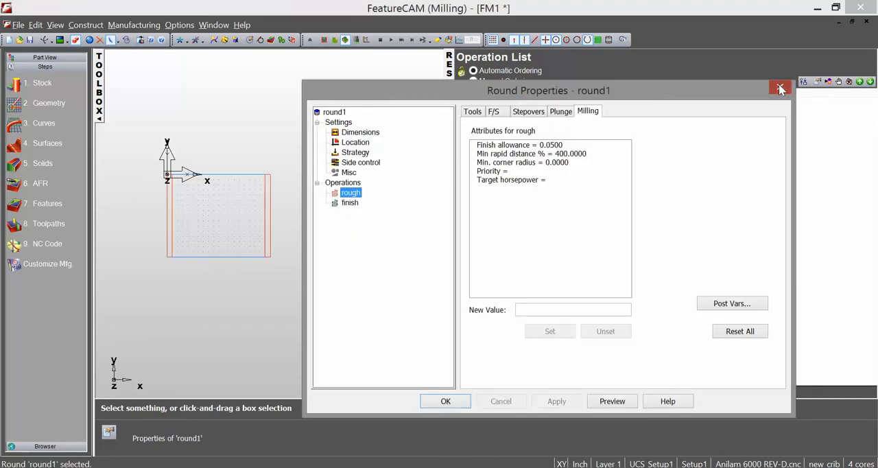
click(780, 89)
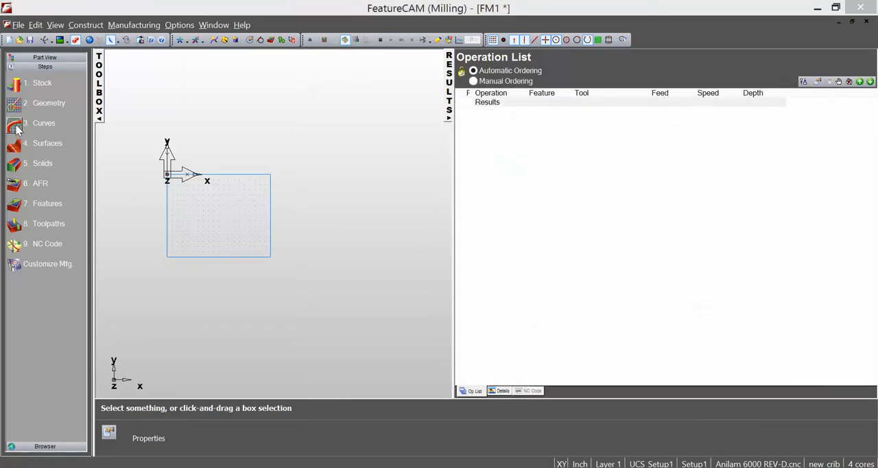
click(49, 102)
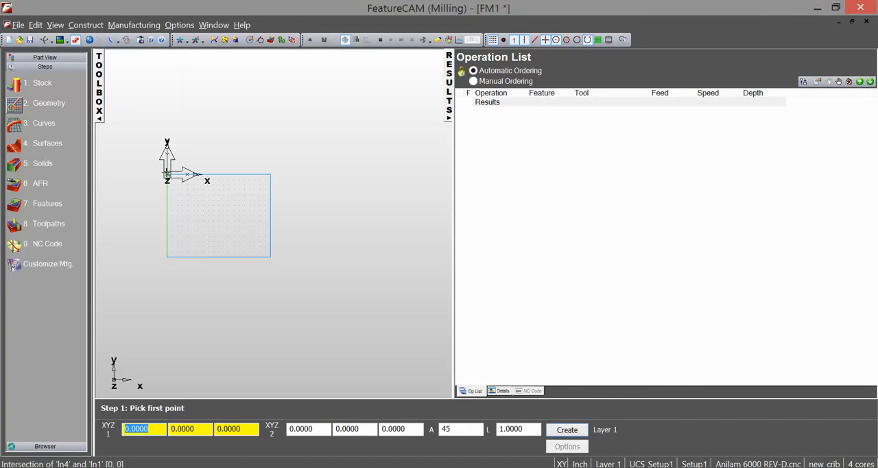
click(229, 189)
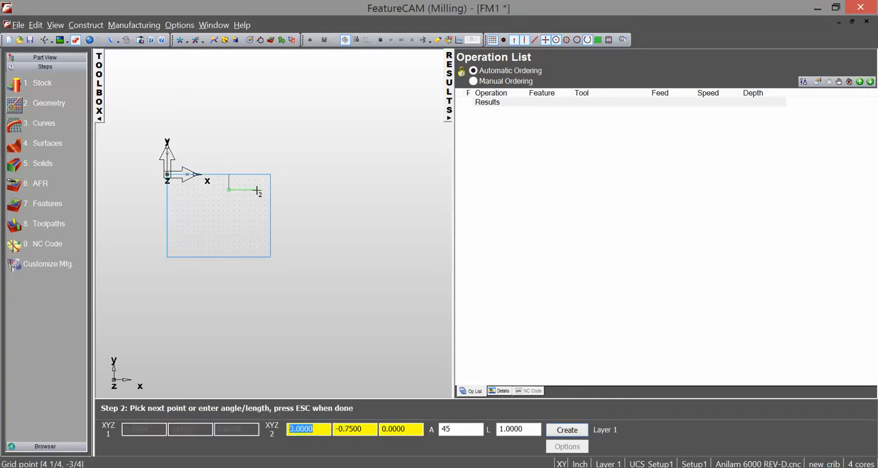
mouse_move(272, 195)
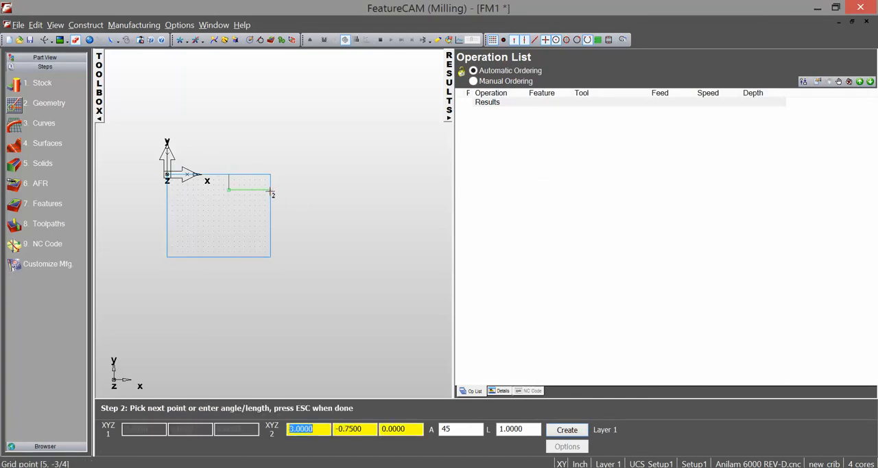
key(Escape)
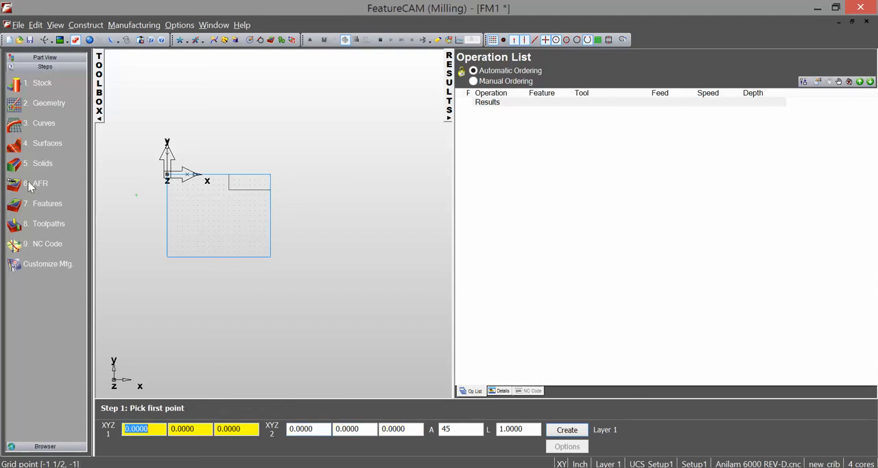
- Chain the lines into an open-boundary curve named chamfer
click(43, 123)
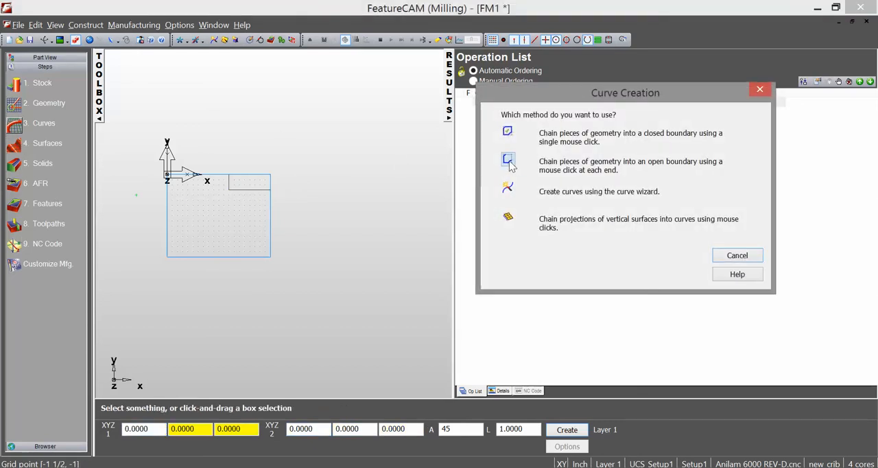
click(508, 161)
text(cham)
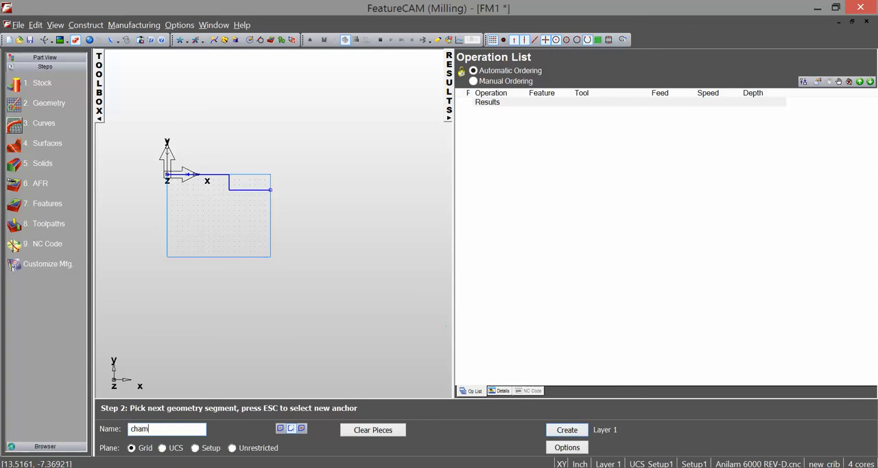
click(566, 429)
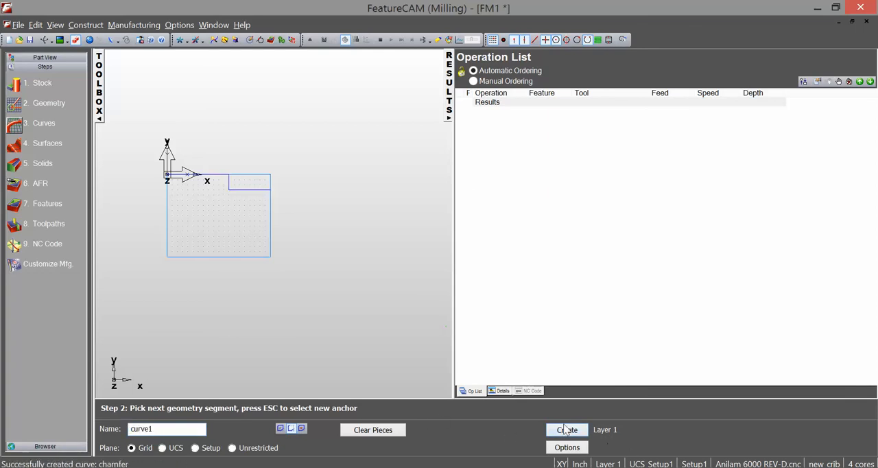
- Make a Chamfer feature on the chamfer curve, Normal side, 0.25 width and depth
click(567, 429)
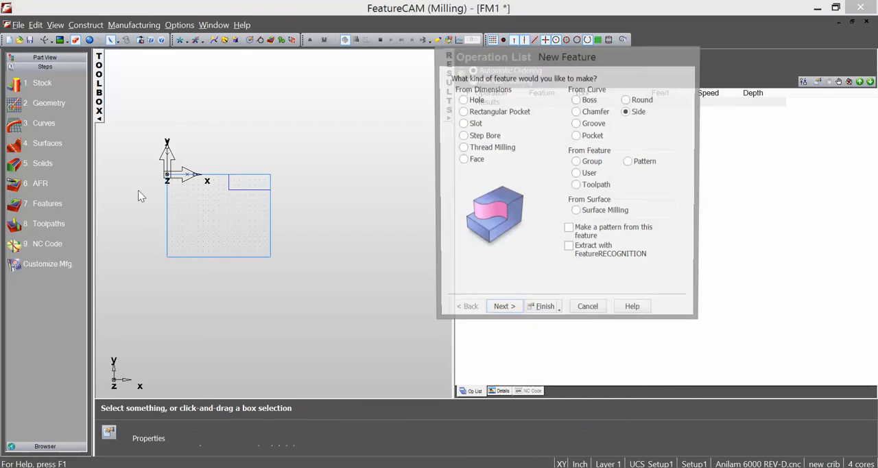
click(576, 111)
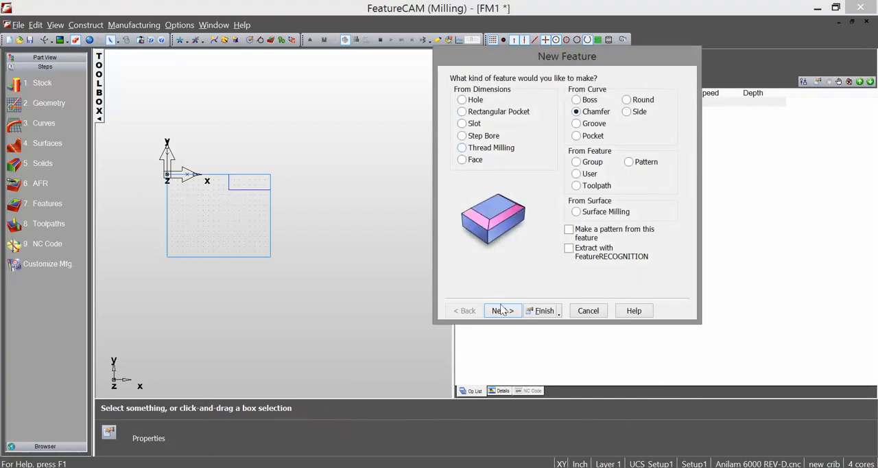
click(502, 310)
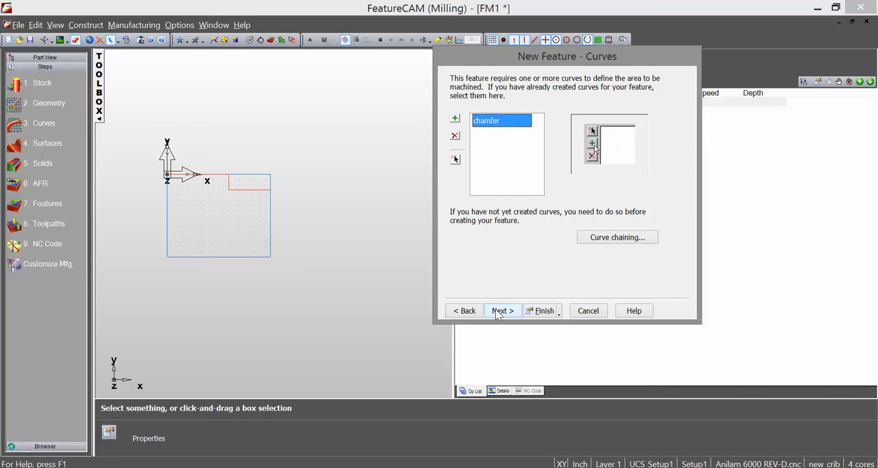
click(501, 310)
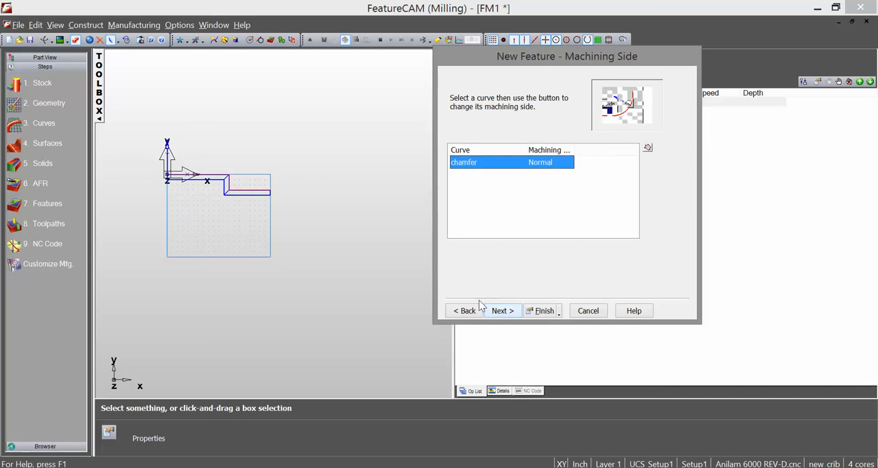
click(500, 310)
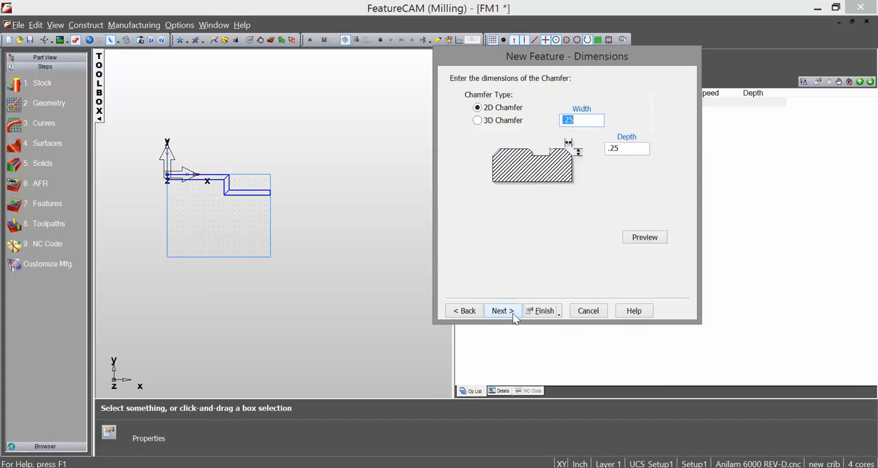
click(500, 310)
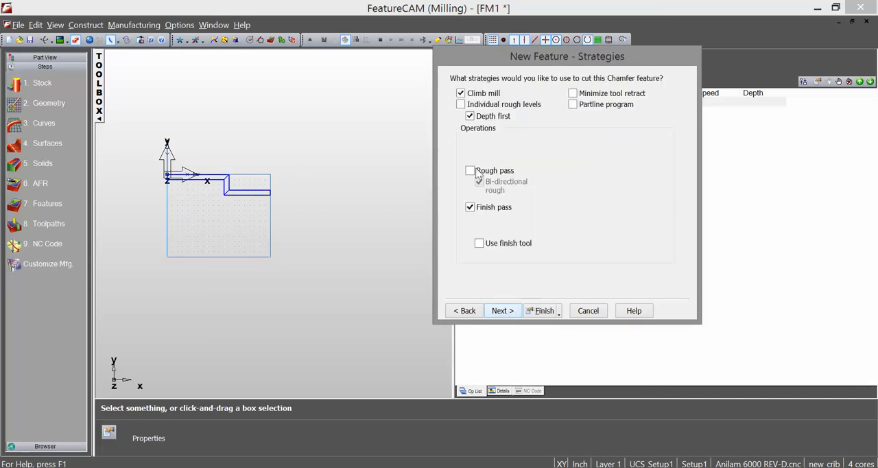
click(541, 310)
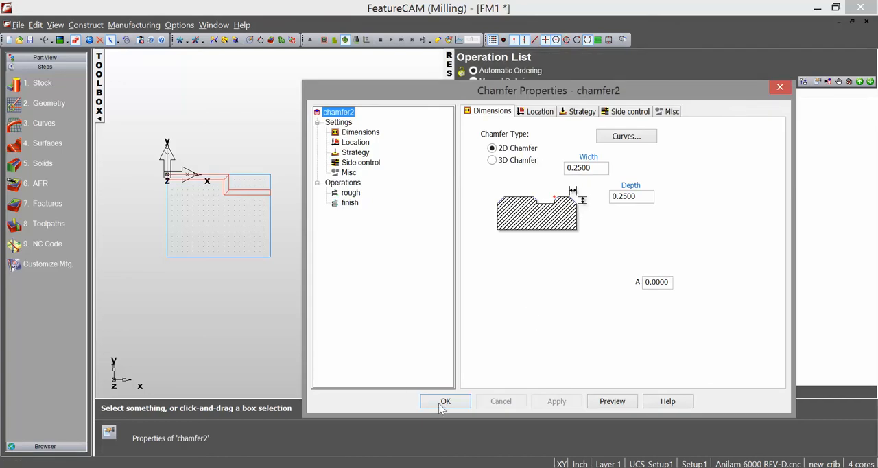
- Confirm chamfer2, switch to the Isometric 2 view, and run the 3D simulation
click(445, 401)
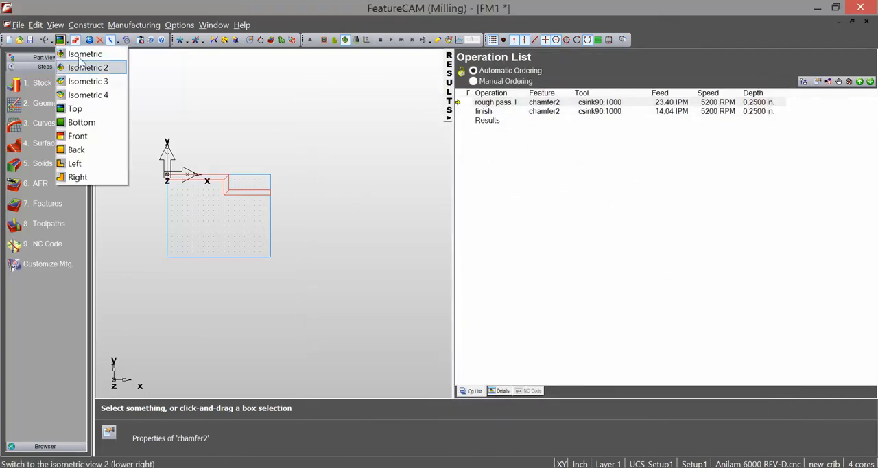
click(88, 67)
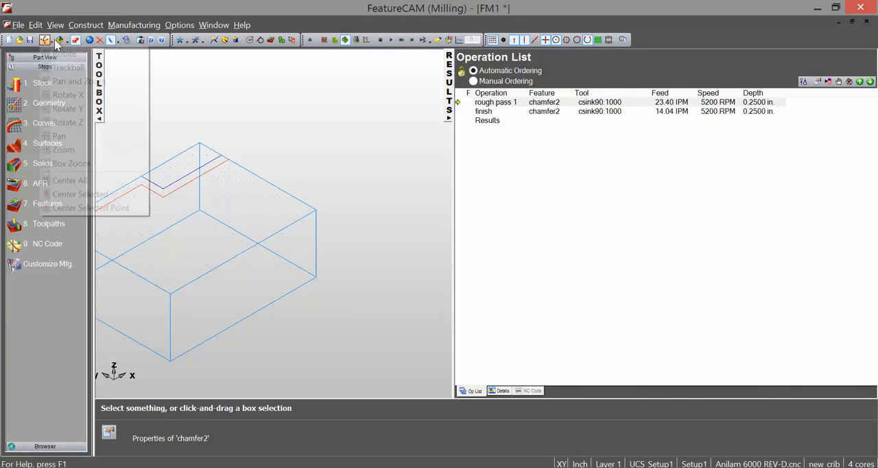
click(59, 136)
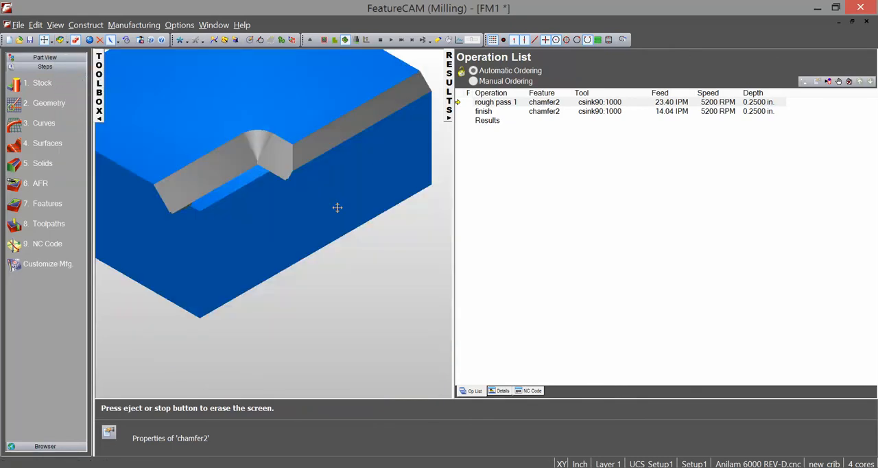
mouse_move(399, 92)
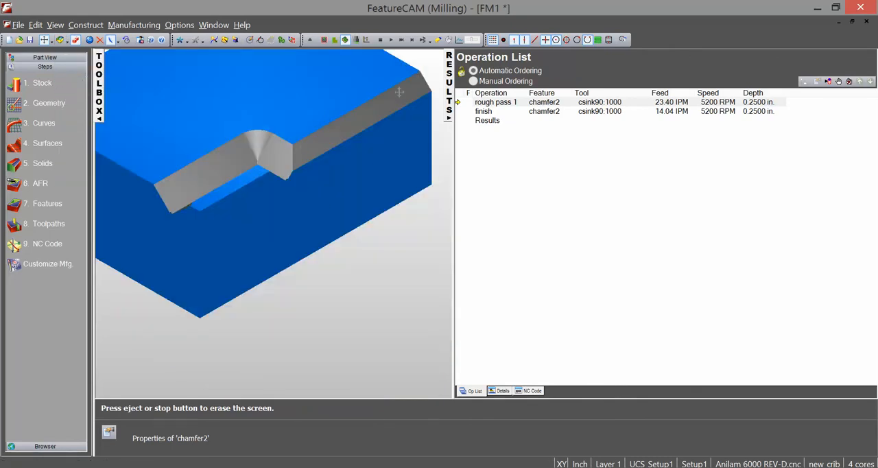
mouse_move(255, 143)
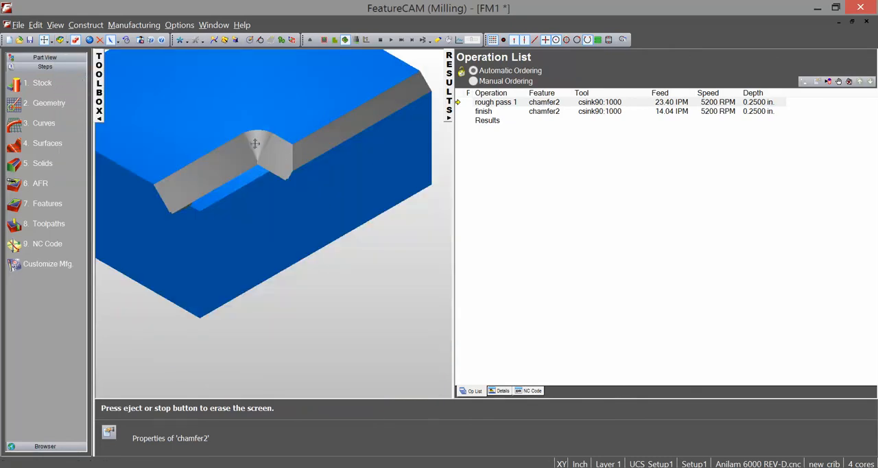